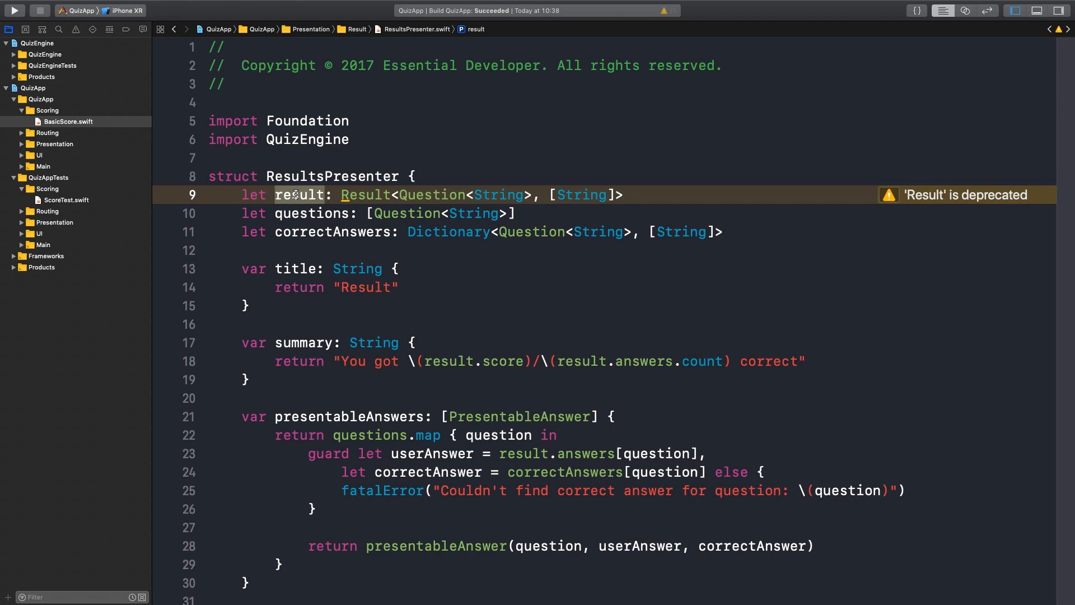
pyautogui.moveTo(516, 372)
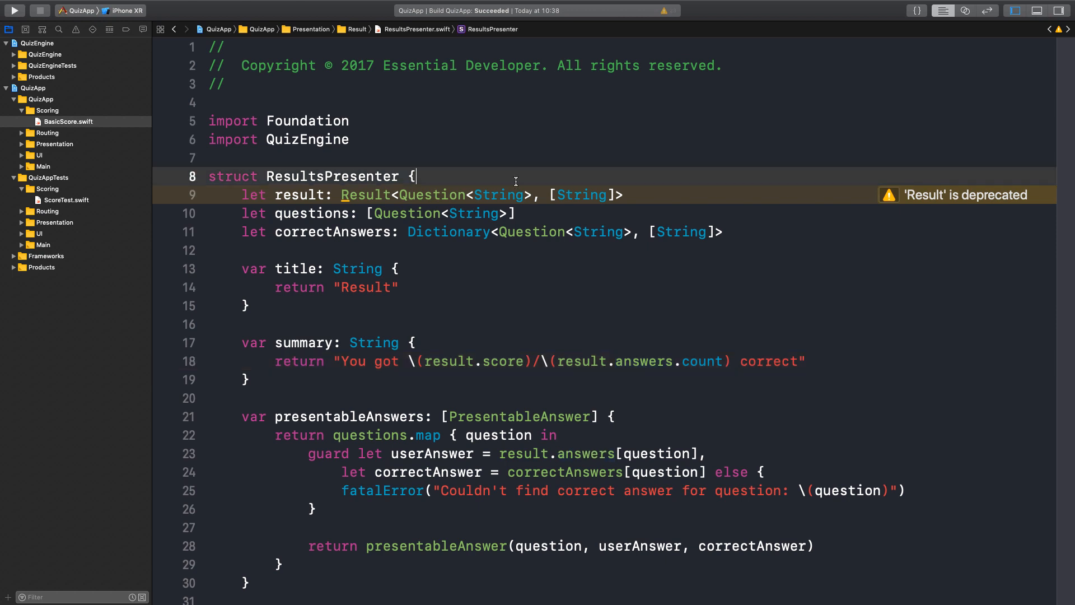
# Declare typealias Answers = [(question: Question<String>, answers: [String])] above the result property.
pyautogui.write('typealias Answers = [')
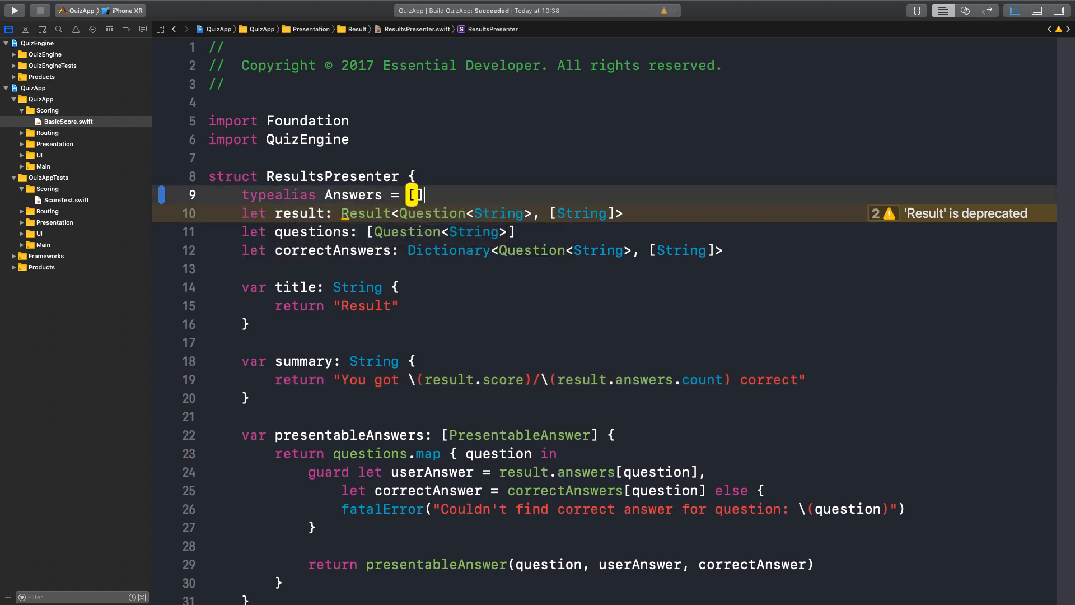
pyautogui.write('(question: Question<String>, answers: [String')
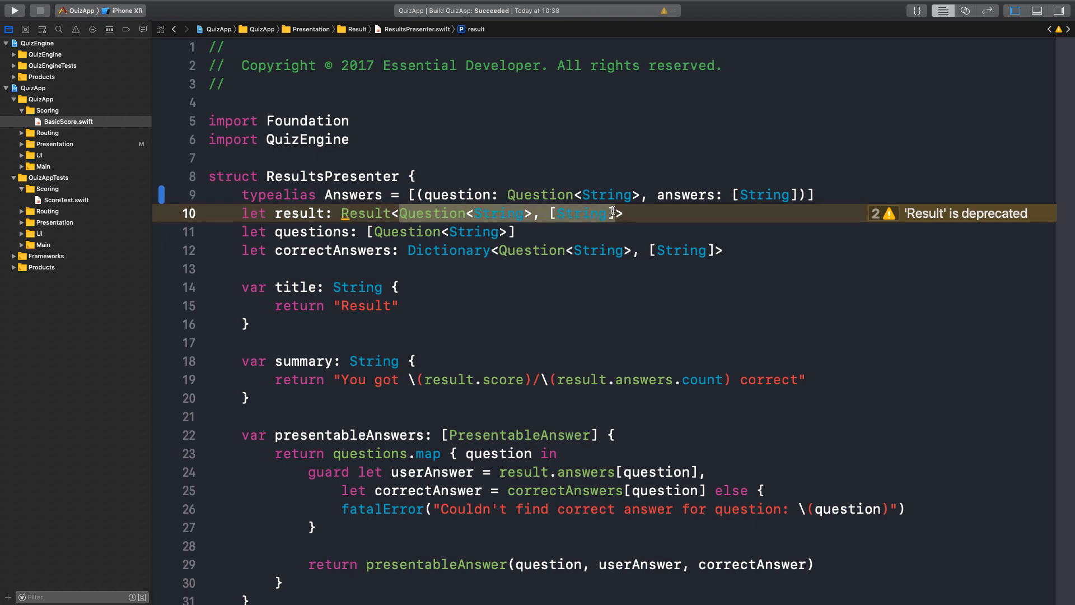
pyautogui.click(406, 195)
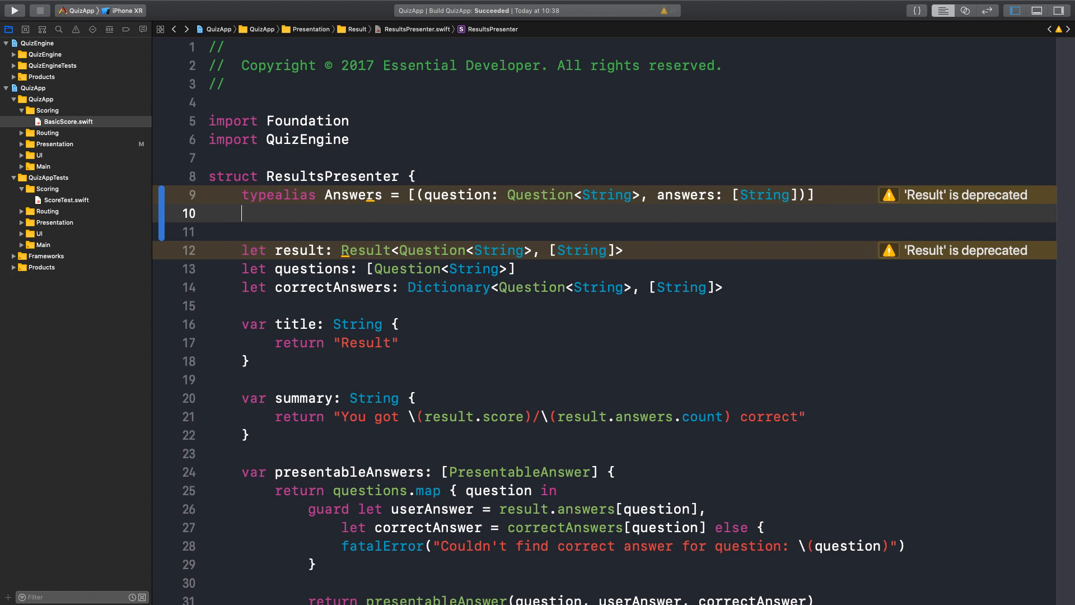
# Add typealias Scorer = ([[String]], [[String]]) -> Int and a userAnswers: Answers property.
pyautogui.write('typealias Scorer =')
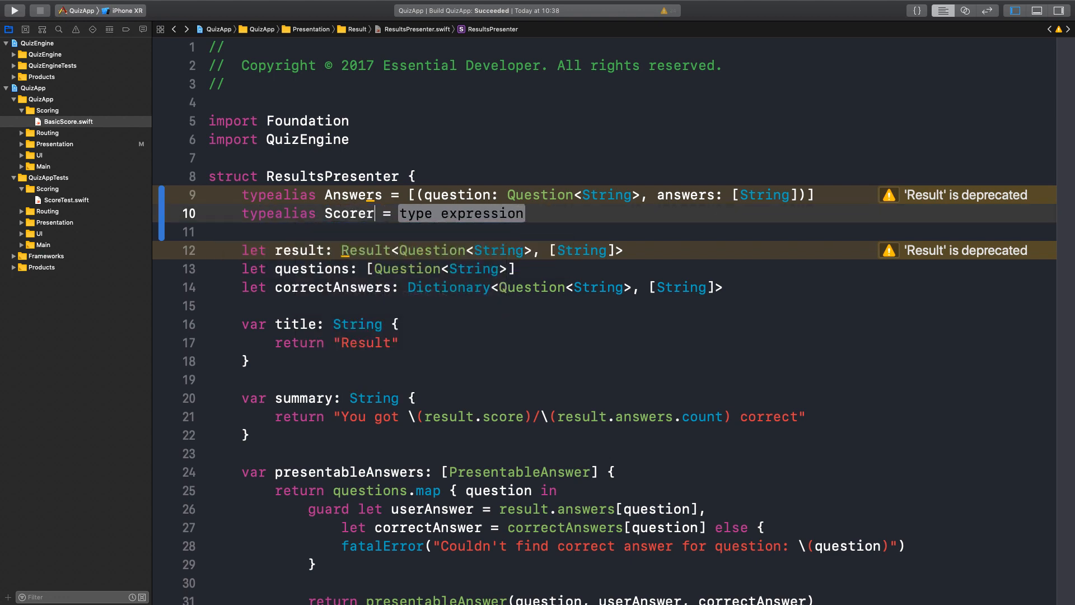
pyautogui.write('() ->')
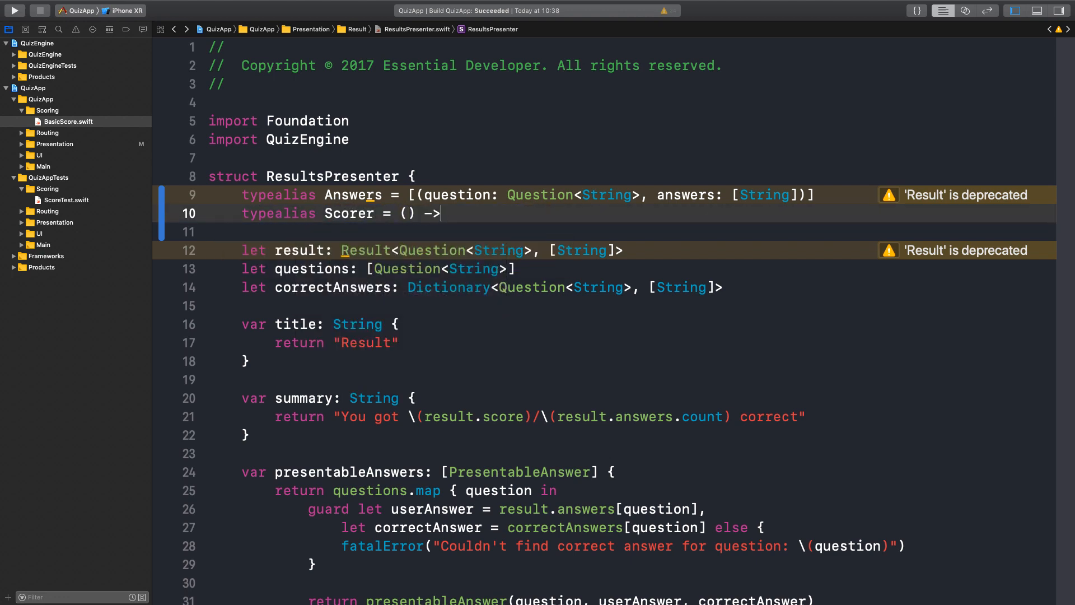
pyautogui.write('Int')
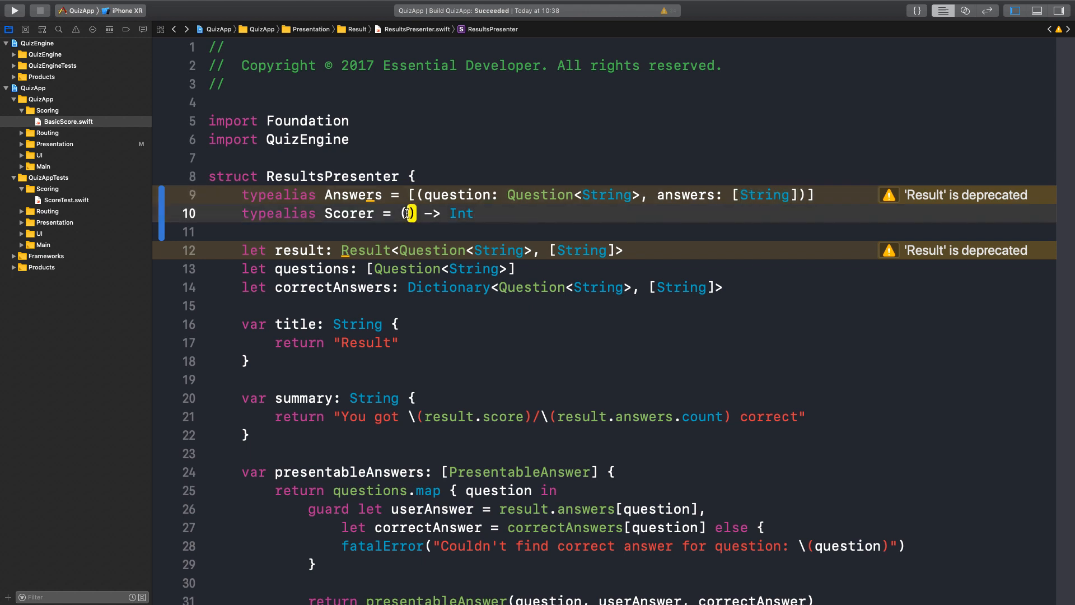
pyautogui.write('[[String]], [[String')
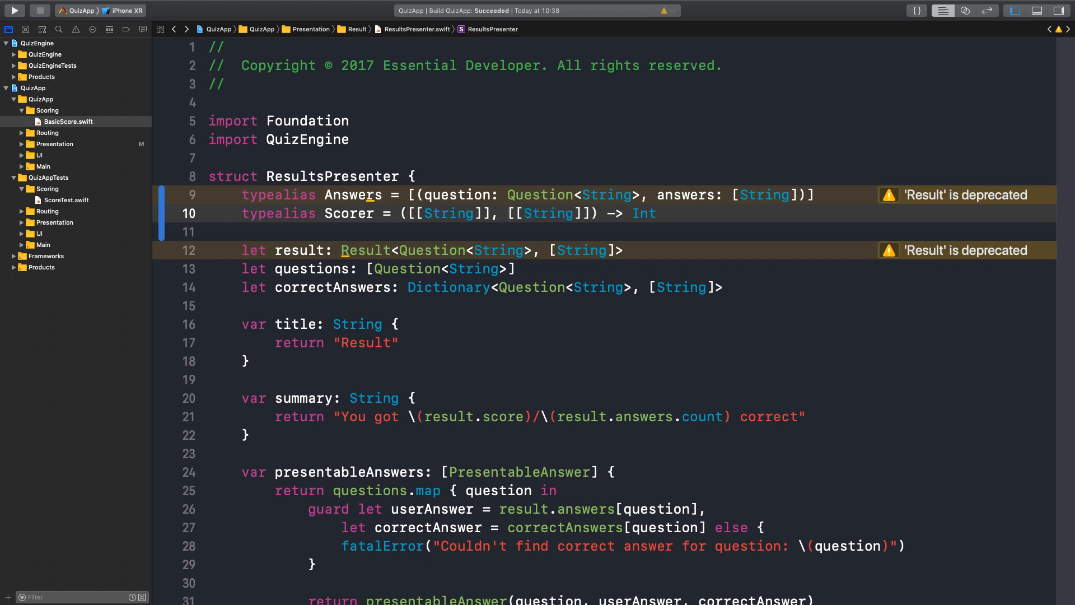
pyautogui.doubleClick(547, 213)
pyautogui.write('let correctA')
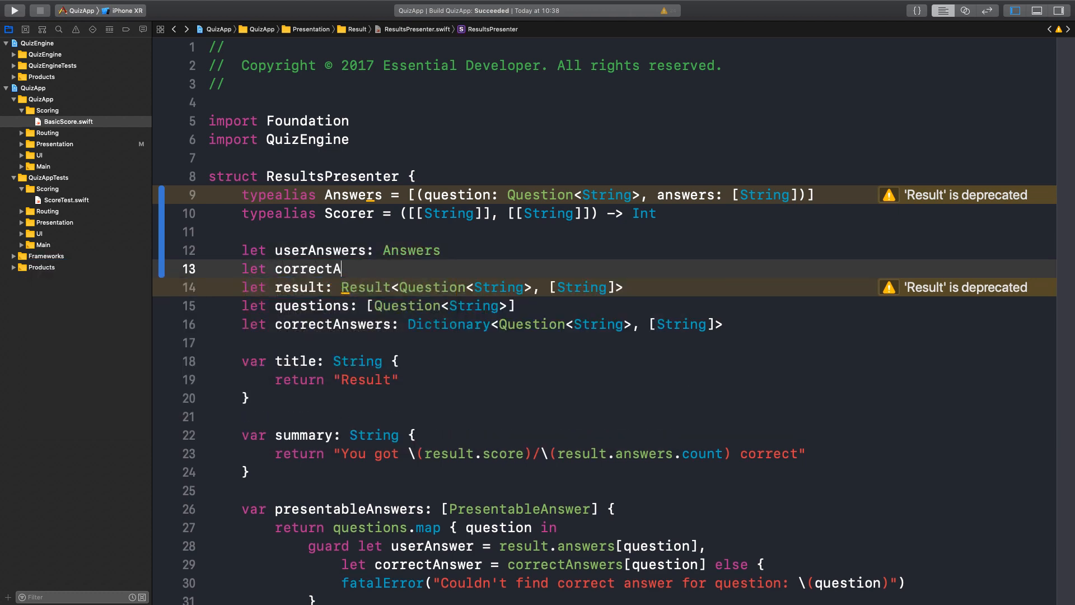
# Add let correctAnswers: Answers and let scorer: Scorer below userAnswers.
pyautogui.write('nswers: Answers')
pyautogui.write('let scorer')
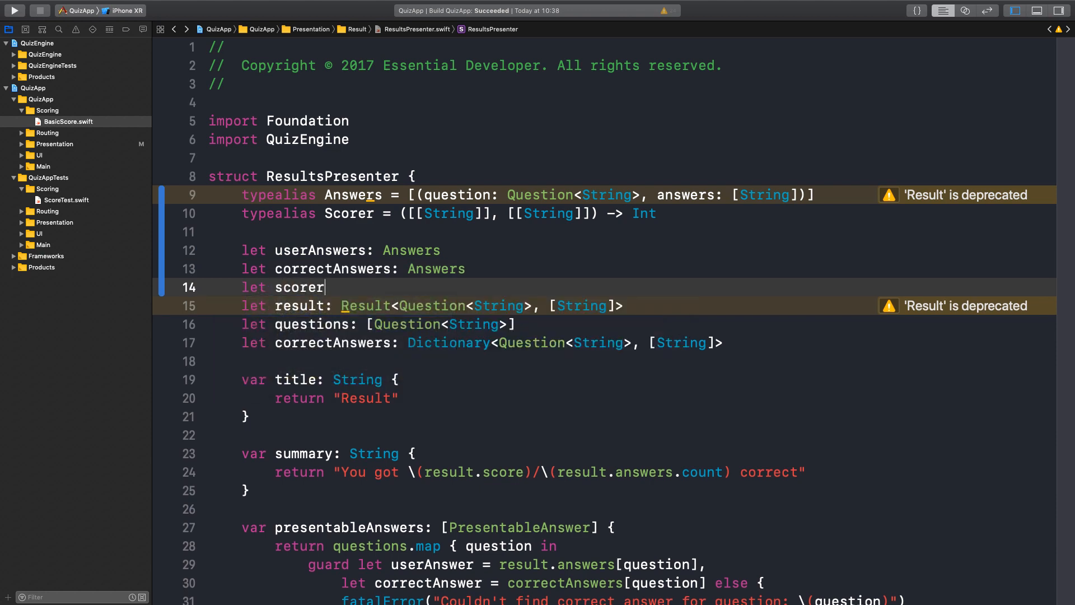
pyautogui.write(': Scorer')
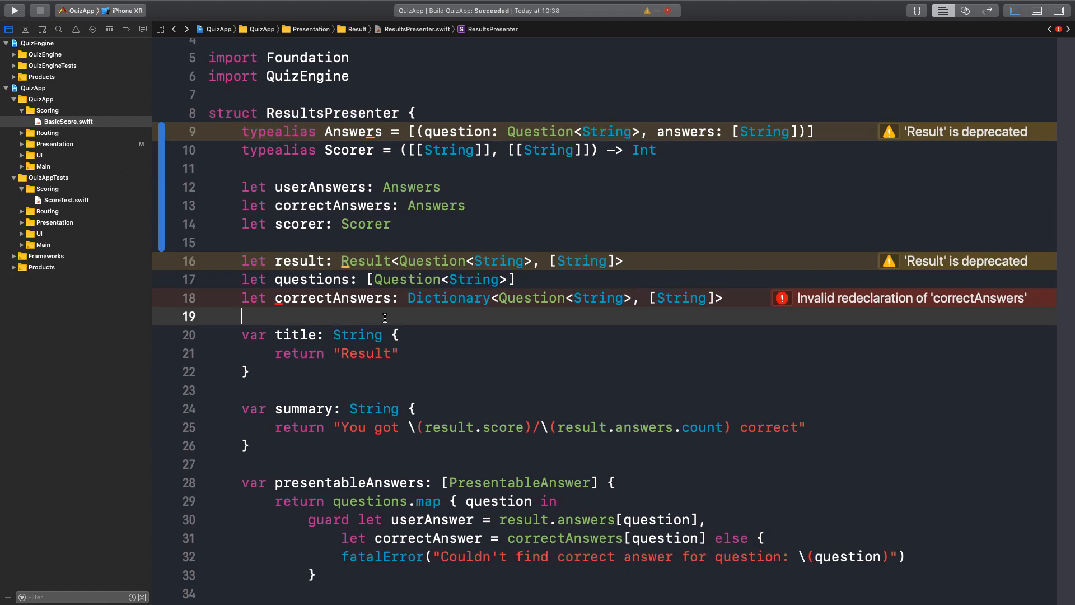
# Write an empty init(result:questions:correctAnswers:) and toggle comments on the old properties.
pyautogui.write('init(result: Result<Question<String>, [String]>,')
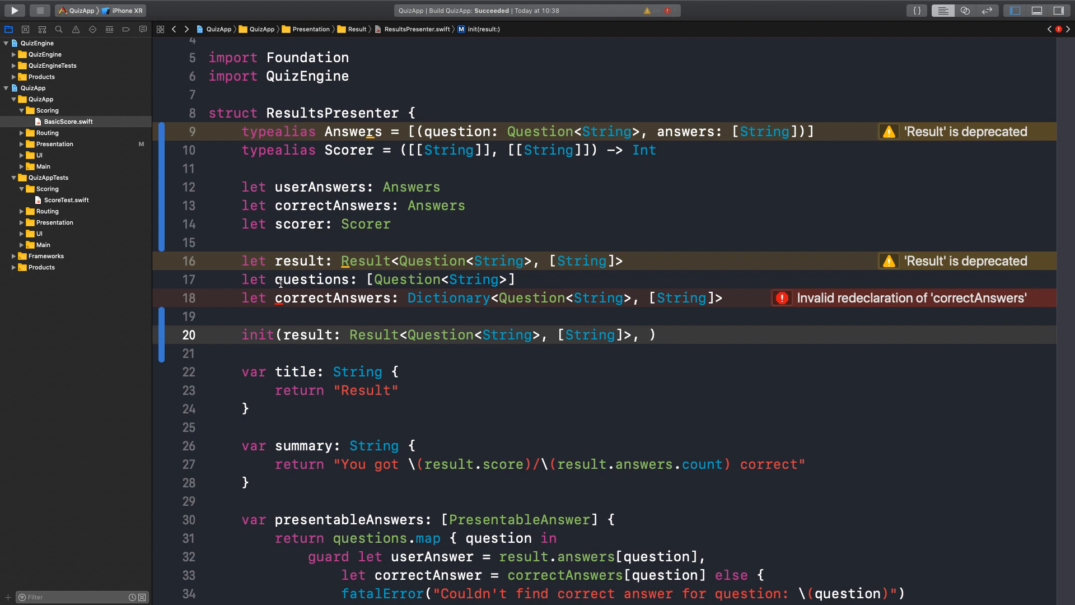
pyautogui.write('questions: [Question<String>], correctAnswers: Dictionary<Question<String>, [String]>')
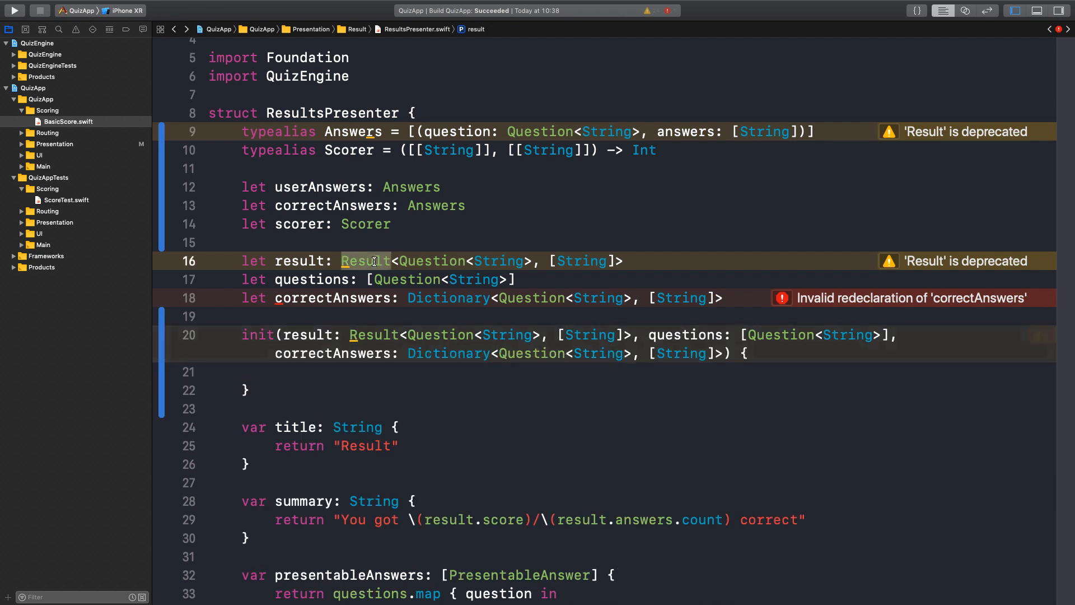
pyautogui.press('cmd+/')
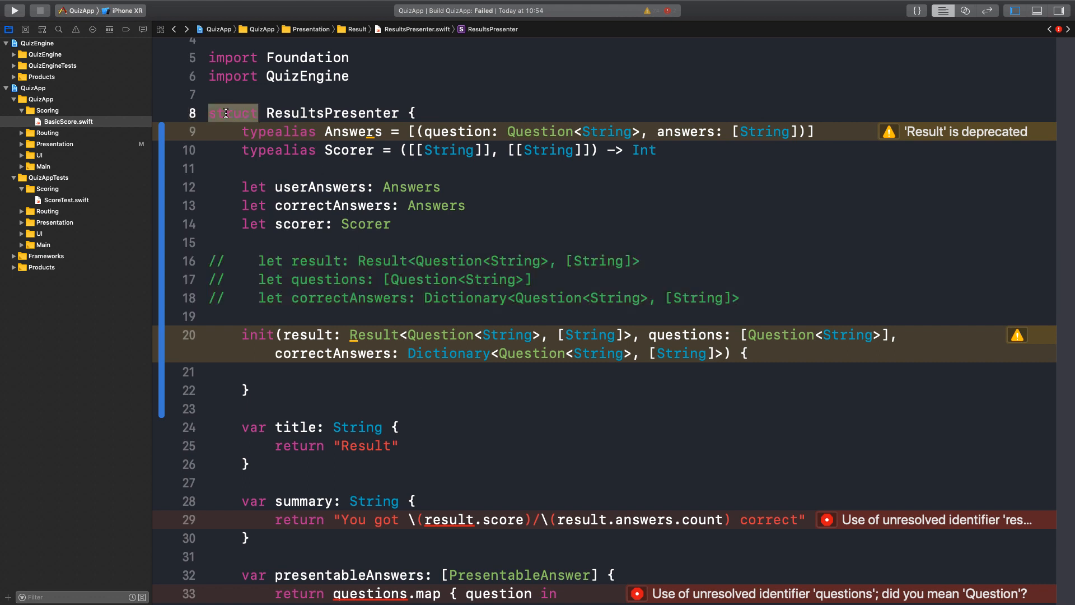
pyautogui.moveTo(353, 364)
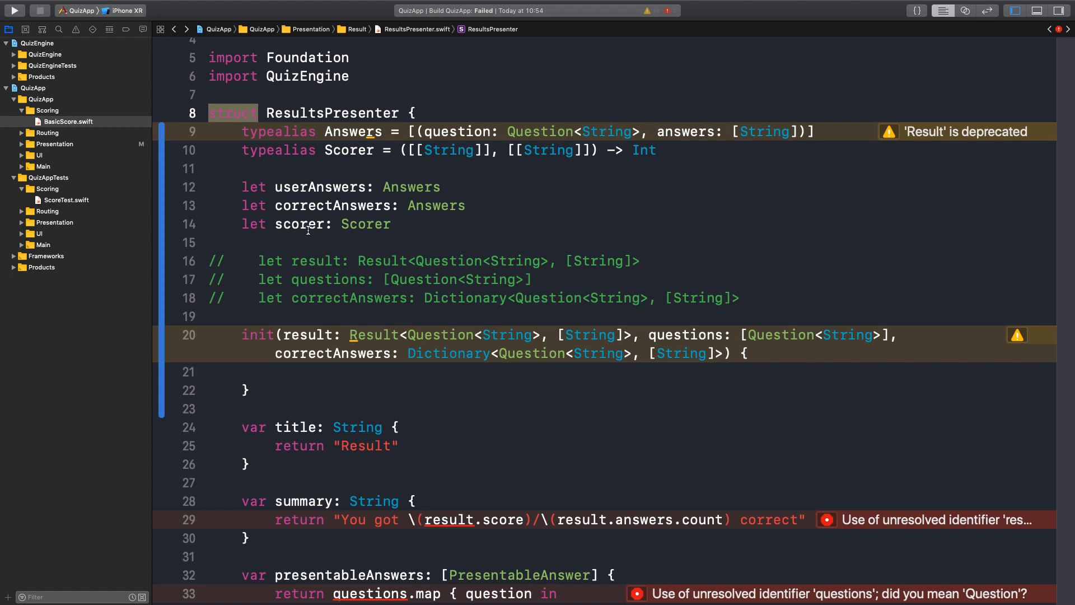
pyautogui.moveTo(331, 329)
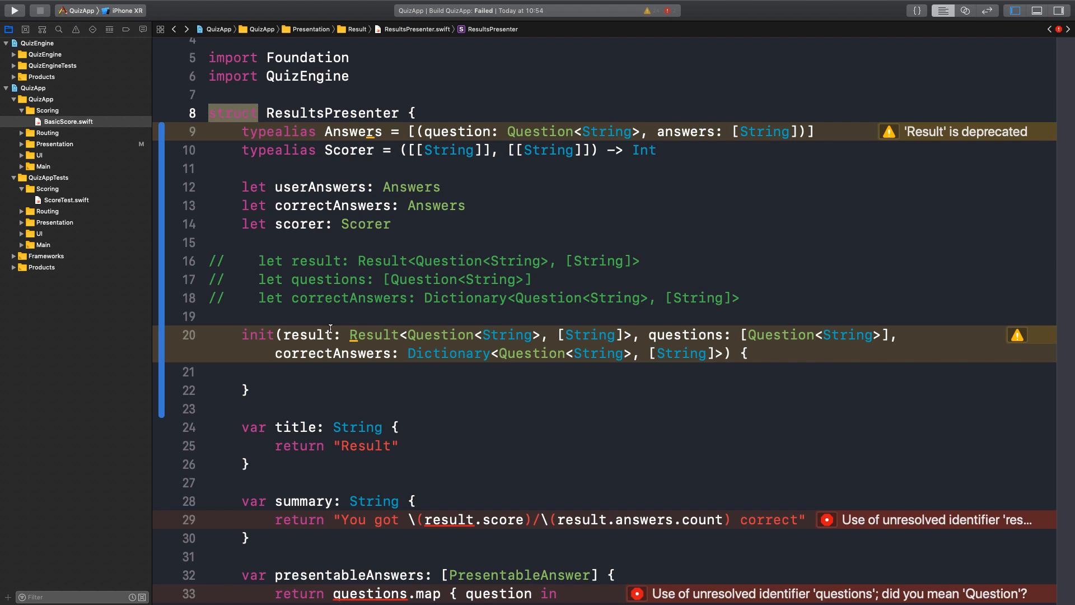
pyautogui.click(319, 342)
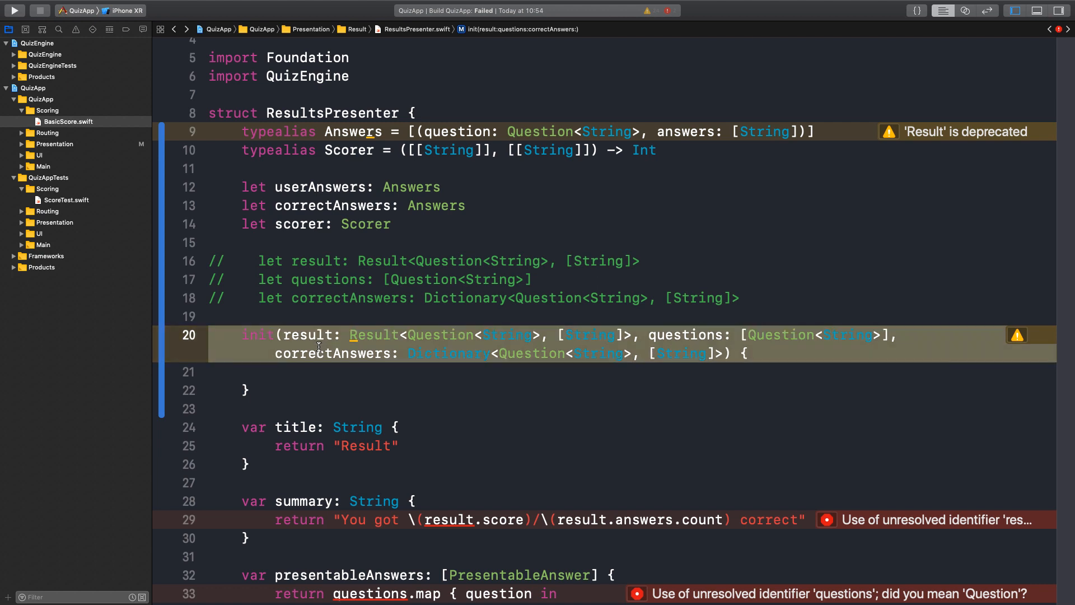
pyautogui.doubleClick(316, 260)
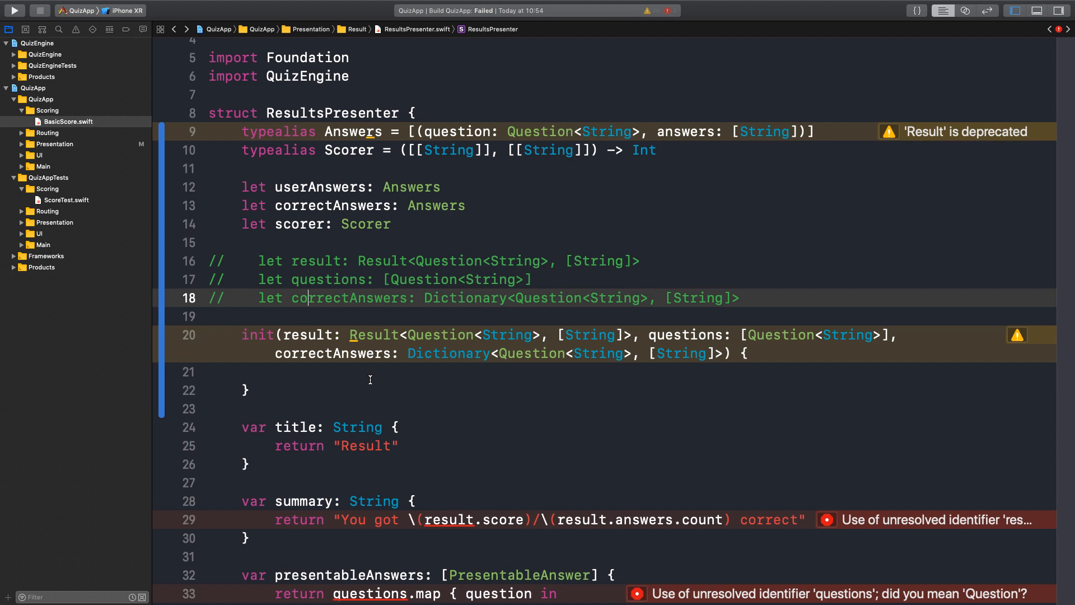
pyautogui.moveTo(424, 306)
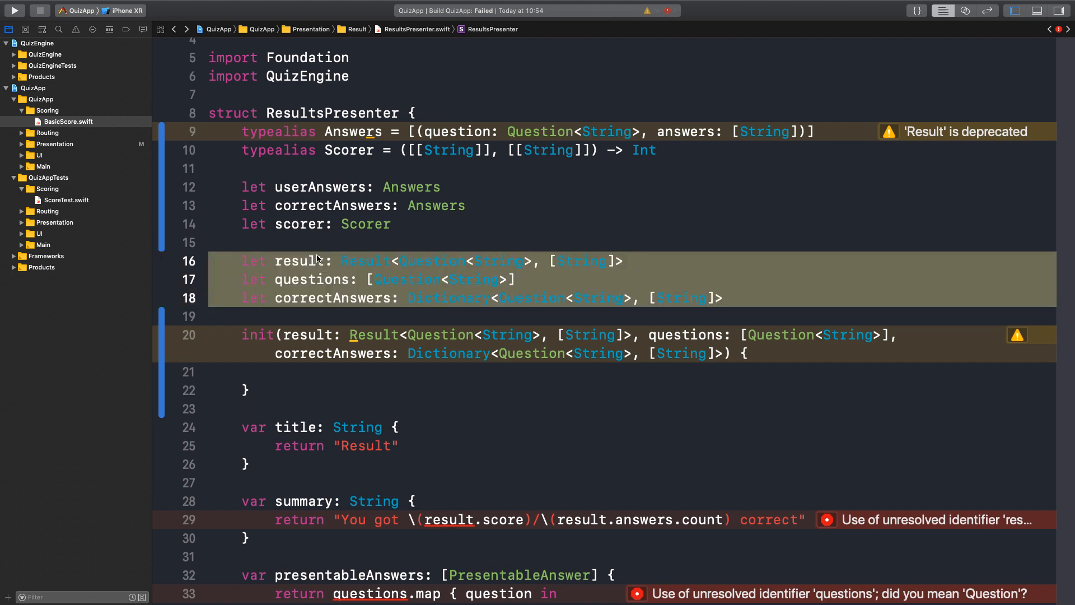
# Make result, questions and correctAnswers private; rename the tuple property to correctAnswers2.
pyautogui.write('private')
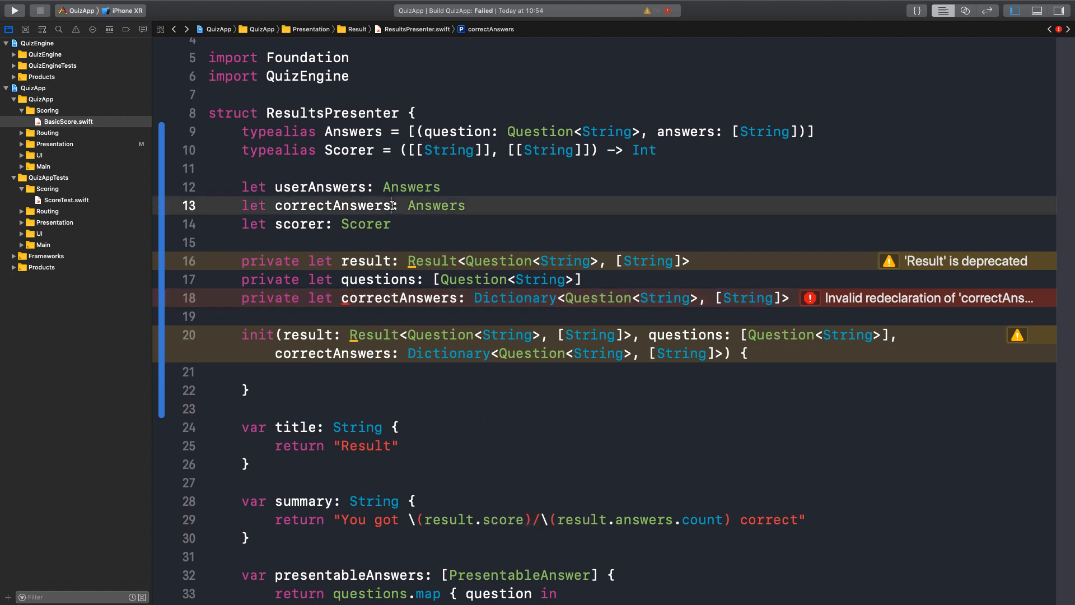
pyautogui.write('2')
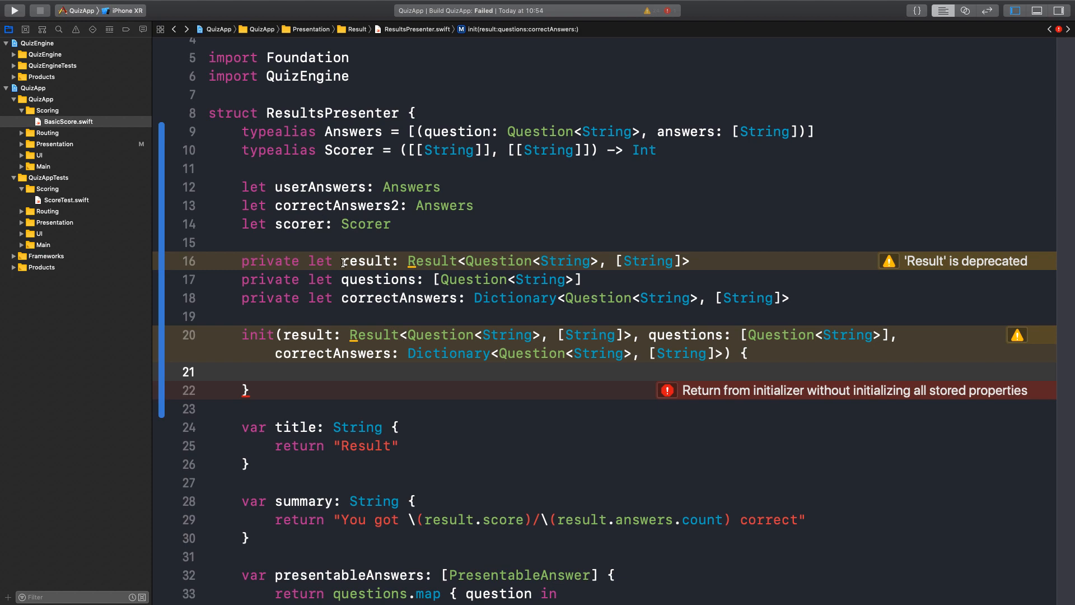
# In init, assign userAnswers = result.answers.map { $0 } and correctAnswers2 = correctAnswers.map { $0 }.
pyautogui.write('userAnswers =')
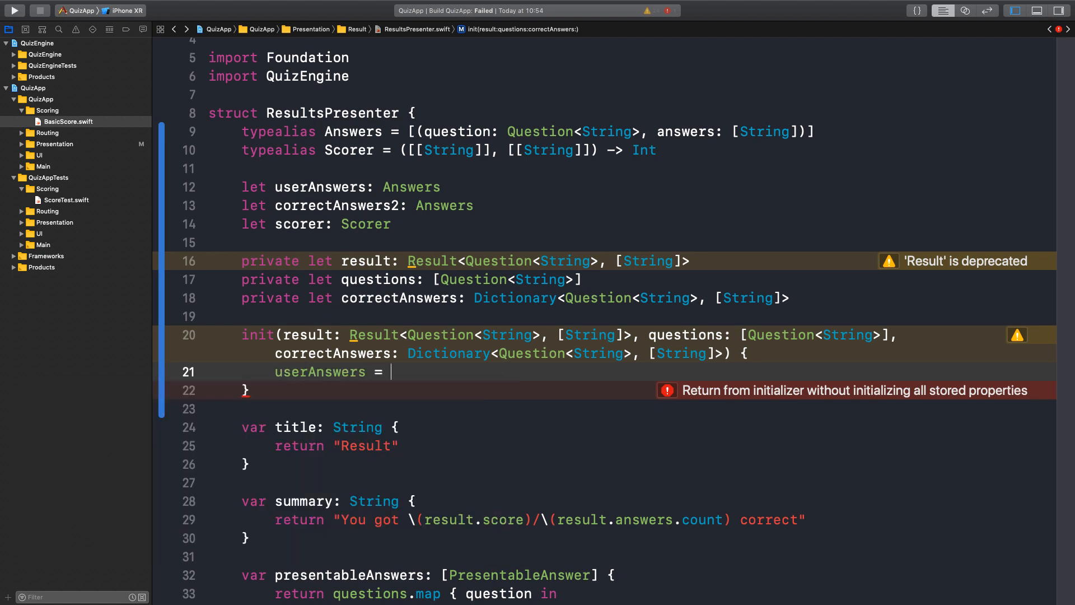
pyautogui.write('result.answers.map { (question, answer)')
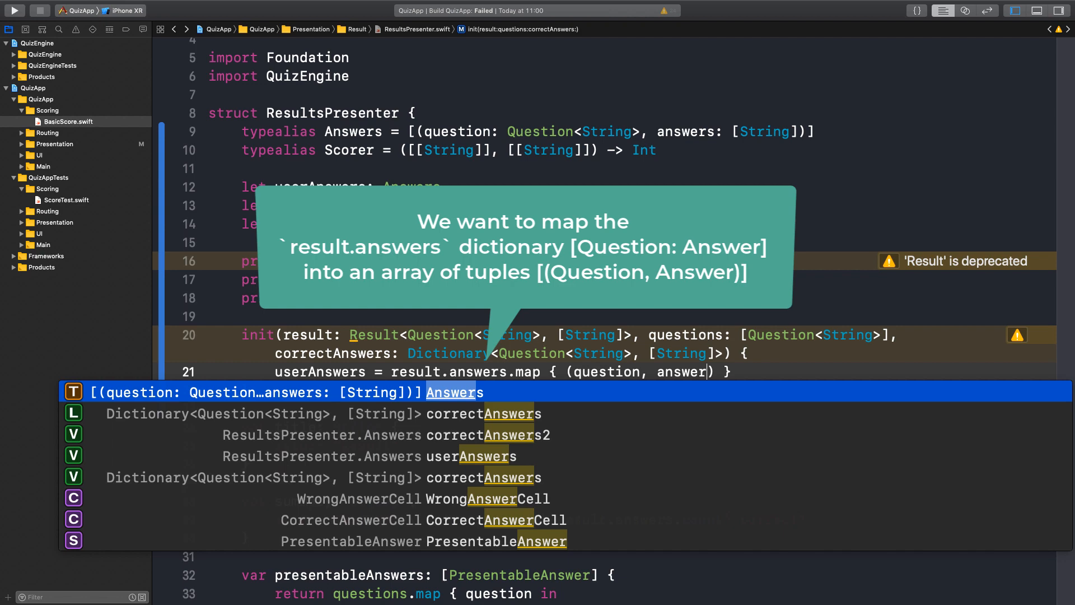
pyautogui.press('return')
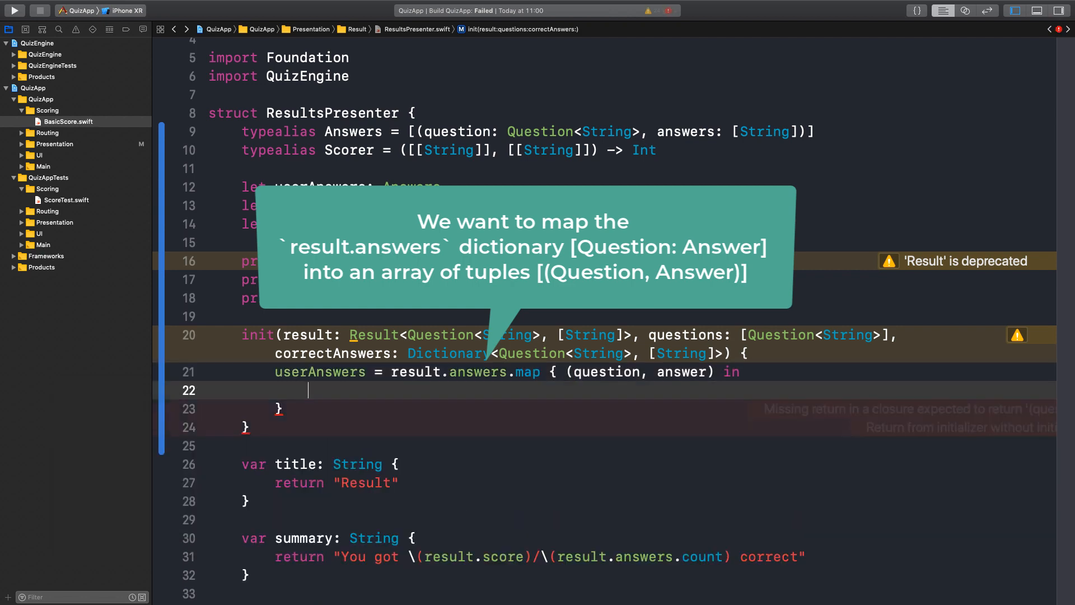
pyautogui.write('(question, a')
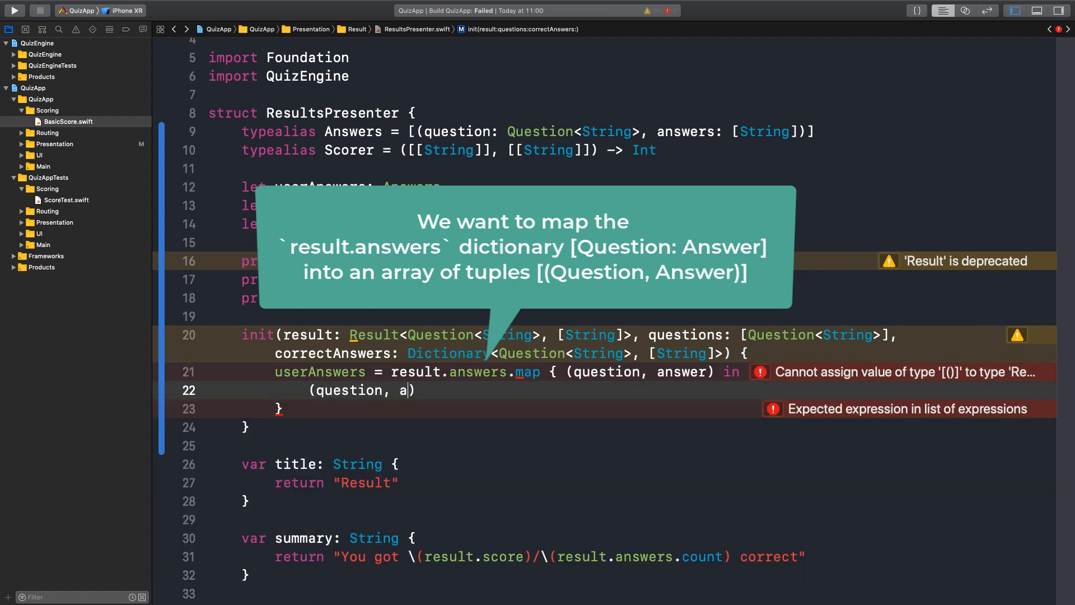
pyautogui.write('nswers = result.answers.map { $0')
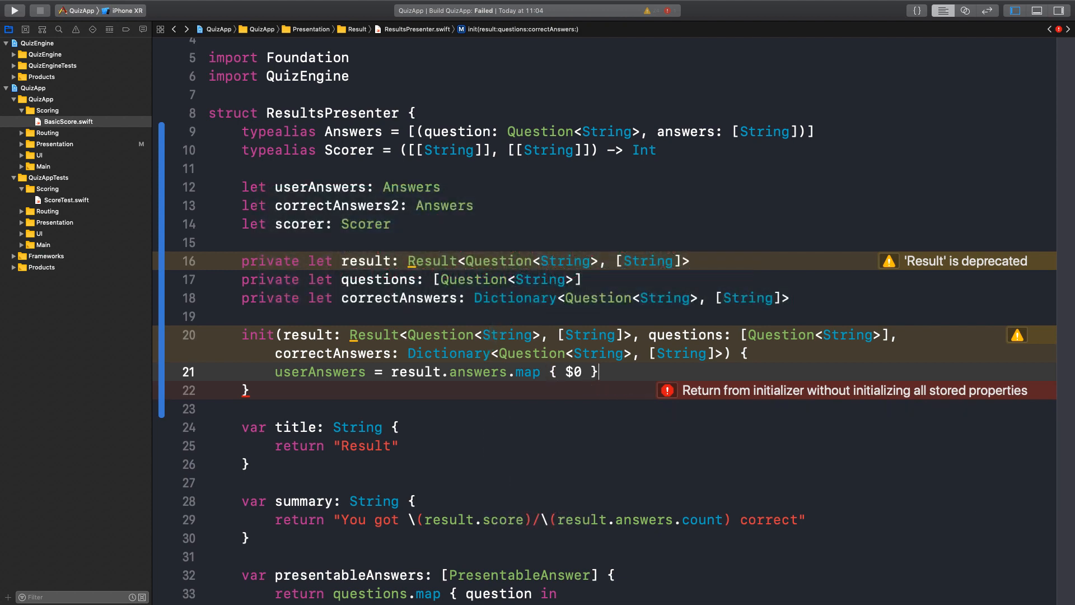
pyautogui.write('correctAnswers2 = correctAnswers.map { $0')
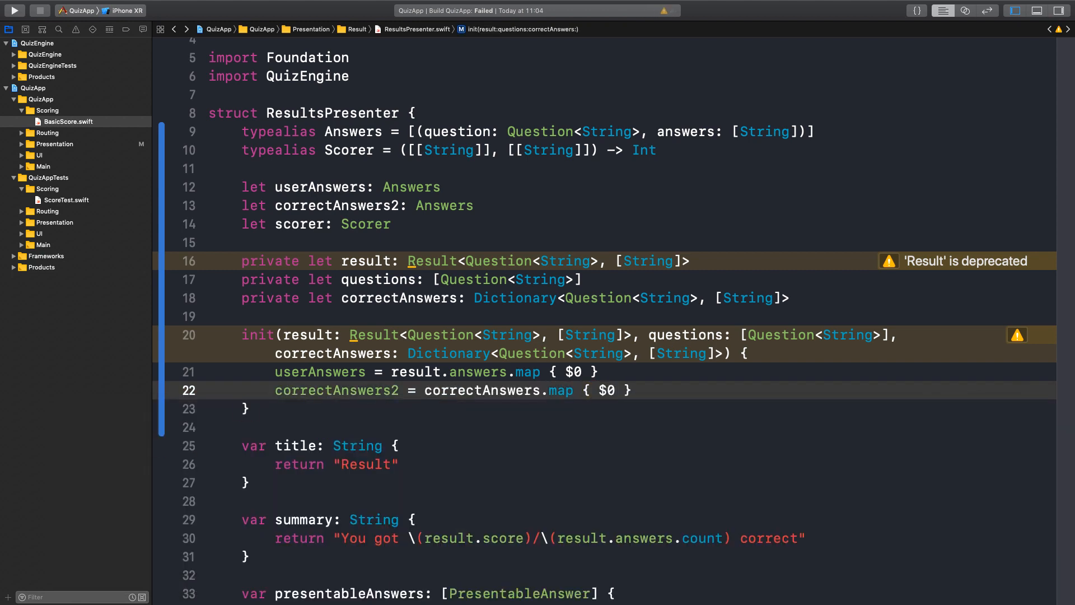
# Set scorer = BasicScore.score in init and delete the three private properties.
pyautogui.write('scorer = BasicScore.score')
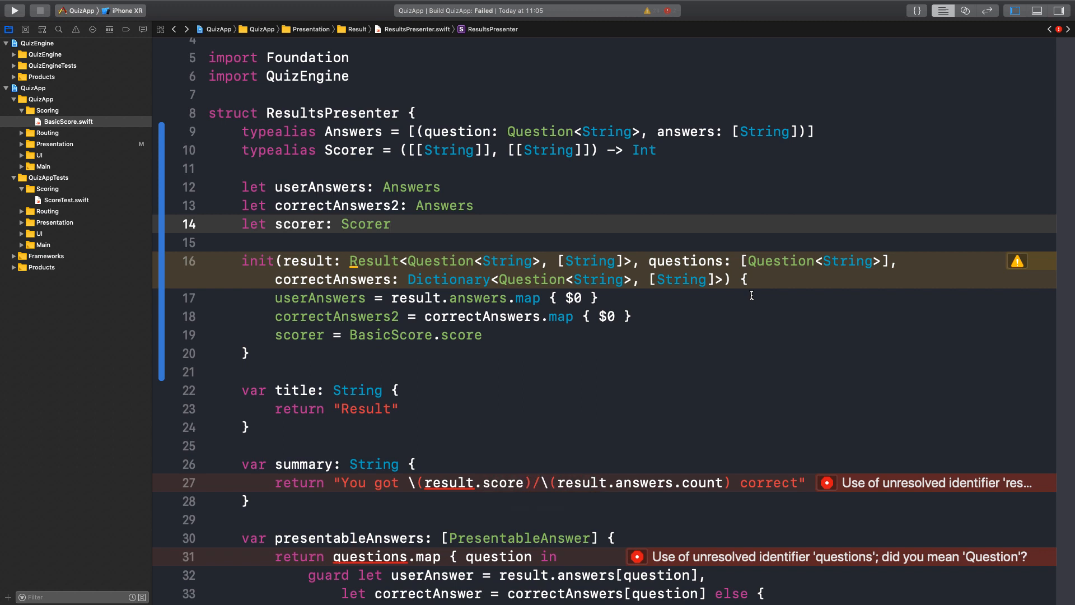
pyautogui.click(426, 482)
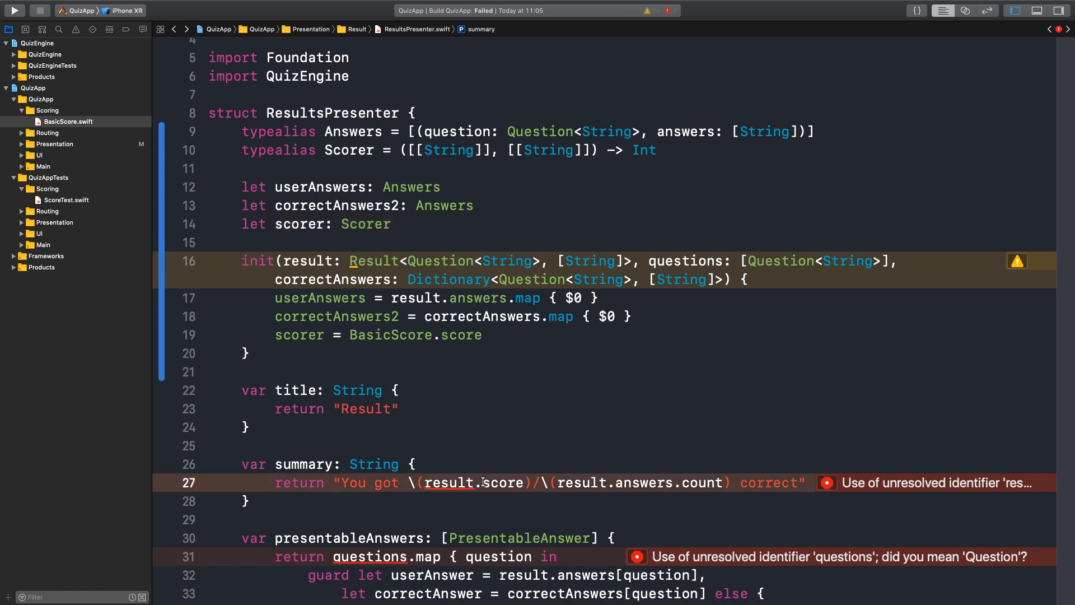
# Add private var score returning scorer(userAnswers, correctAnswers2), used in summary.
pyautogui.scroll(-3)
pyautogui.write('var score: Int')
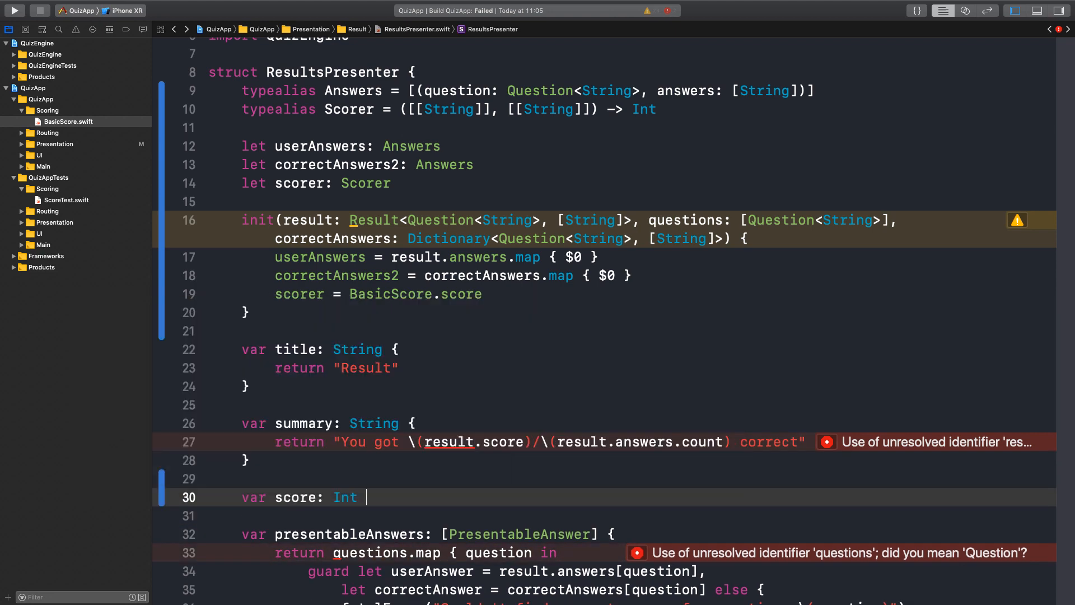
pyautogui.write('{')
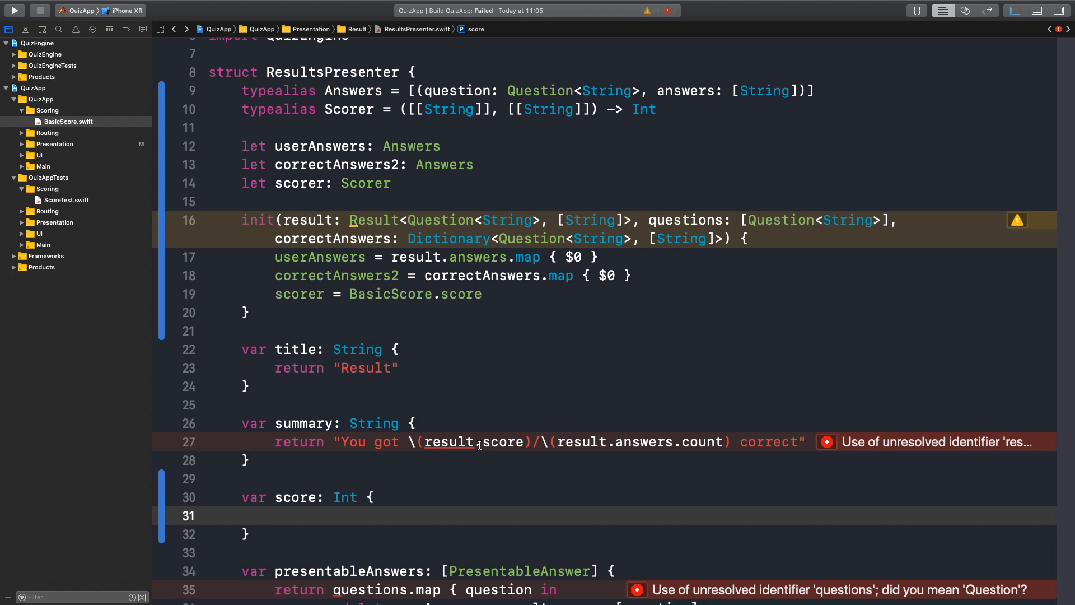
pyautogui.write('scorer')
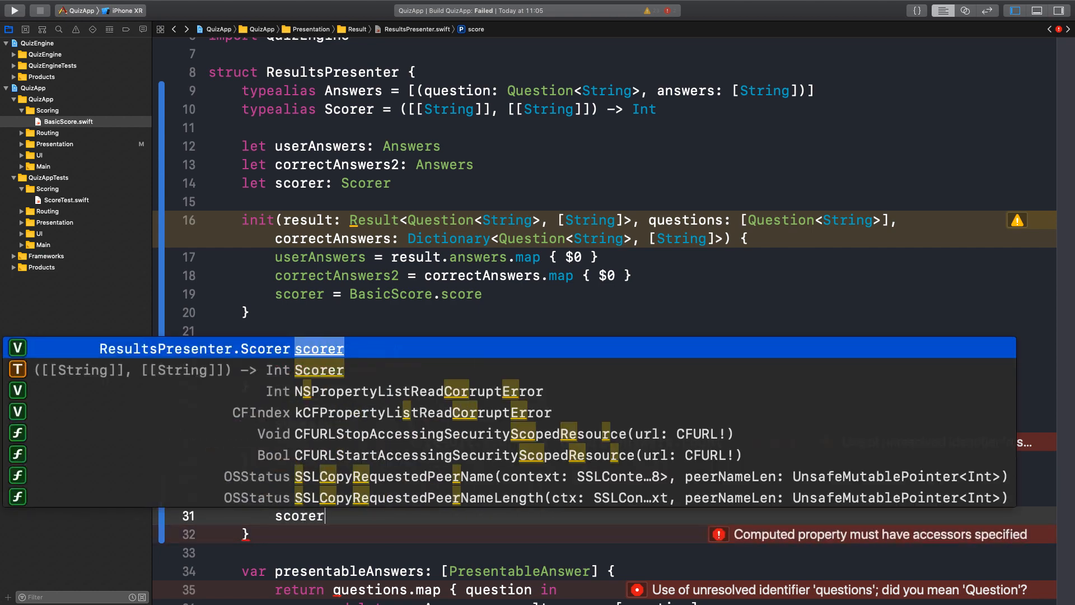
pyautogui.write('(userAnswers, correctAnswers2')
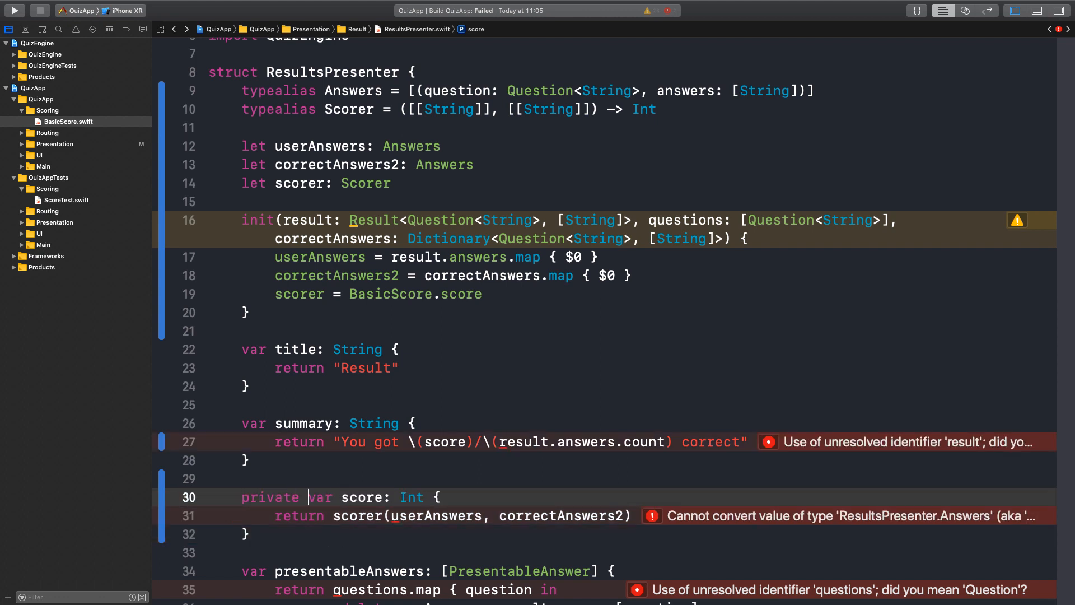
pyautogui.click(624, 516)
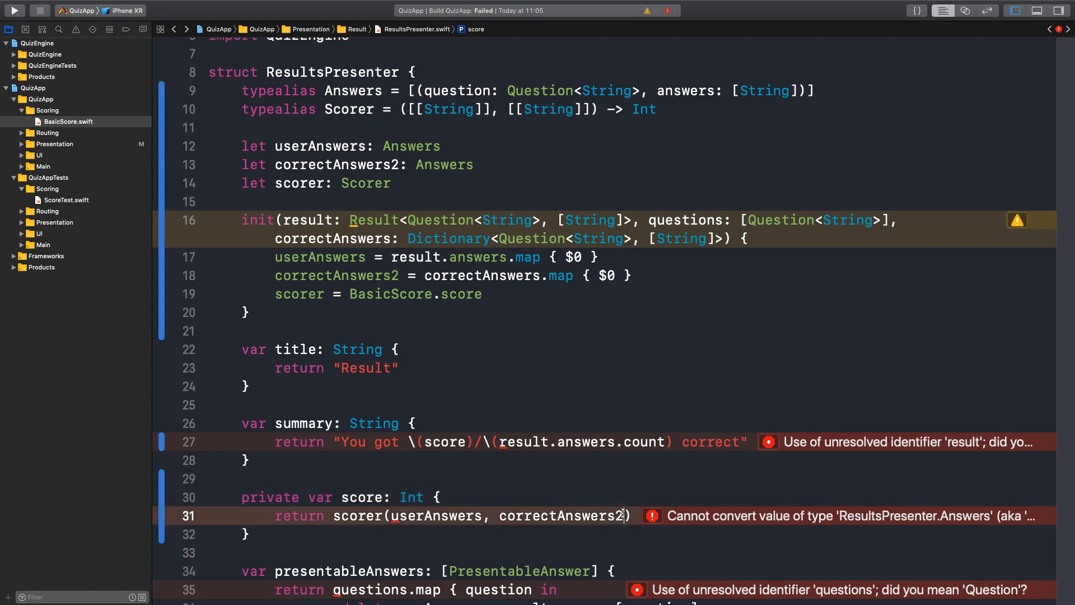
# Rename correctAnswers2 to correctAnswers, use self. in init, and divide by userAnswers.count.
pyautogui.press('Backspace')
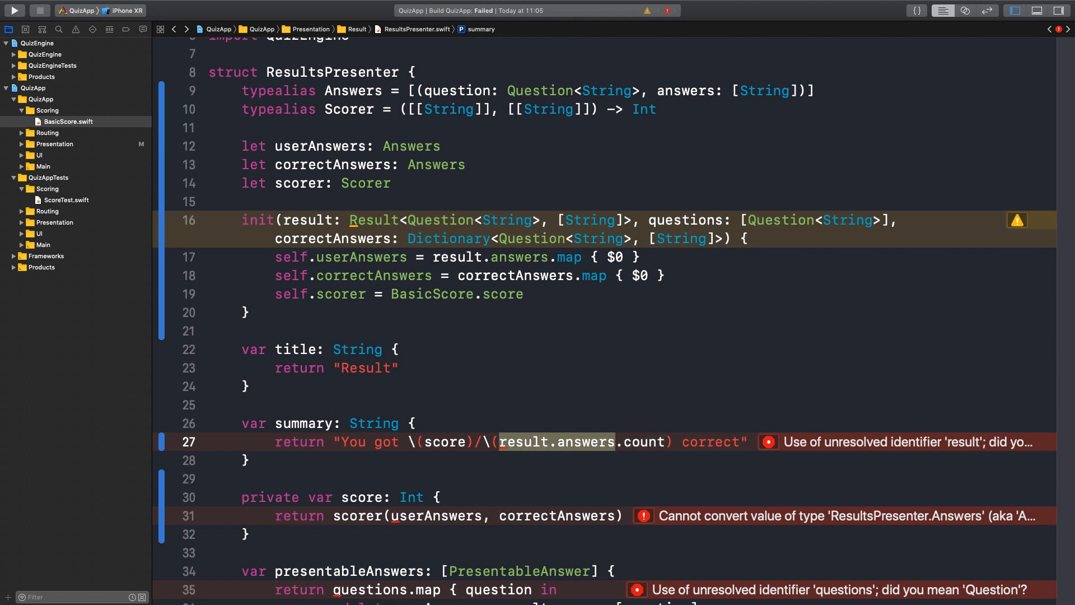
pyautogui.write('userAnswers')
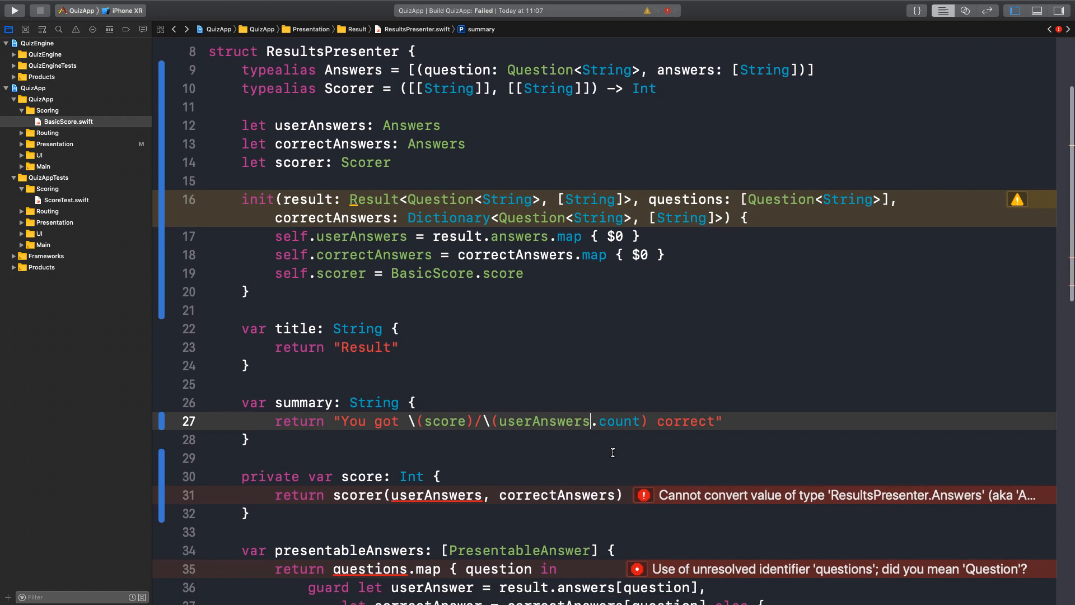
# Pass userAnswers.map { $0.answers } as the scorer's first argument in score.
pyautogui.click(480, 492)
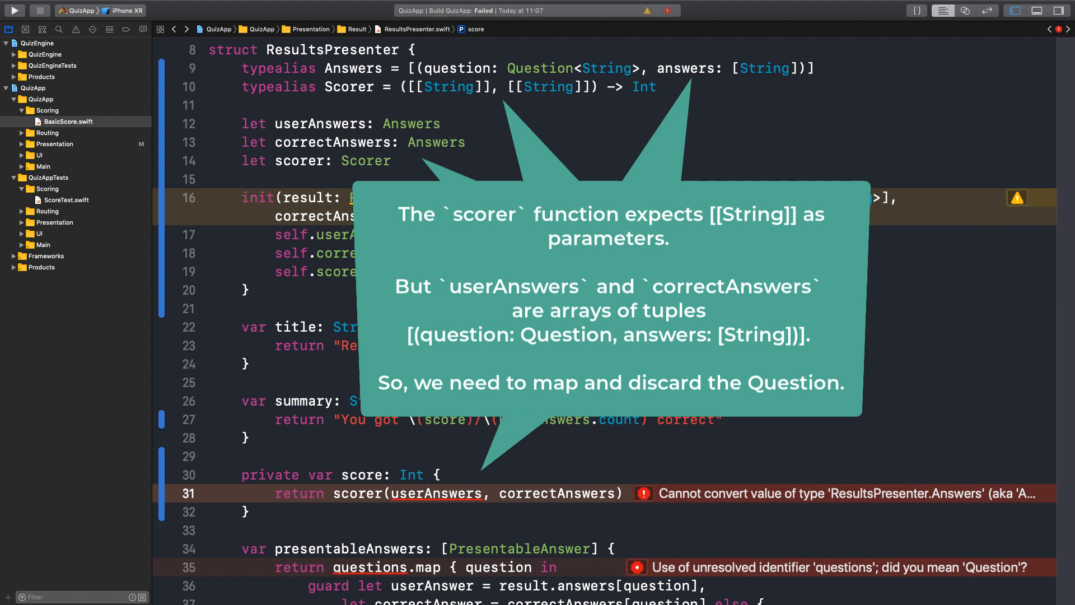
pyautogui.write('.map { $0')
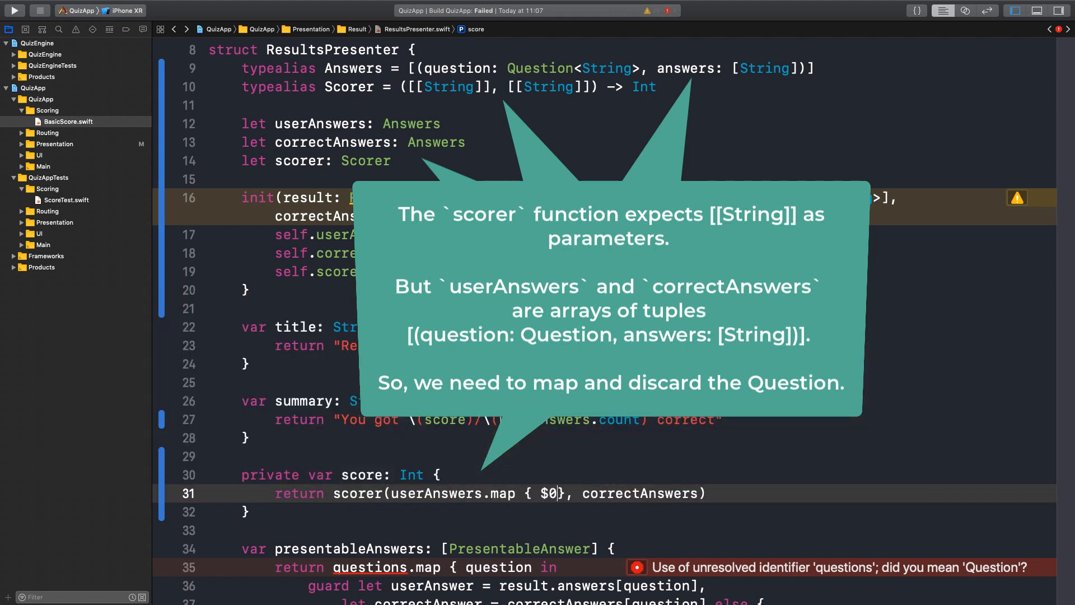
pyautogui.write('.answers')
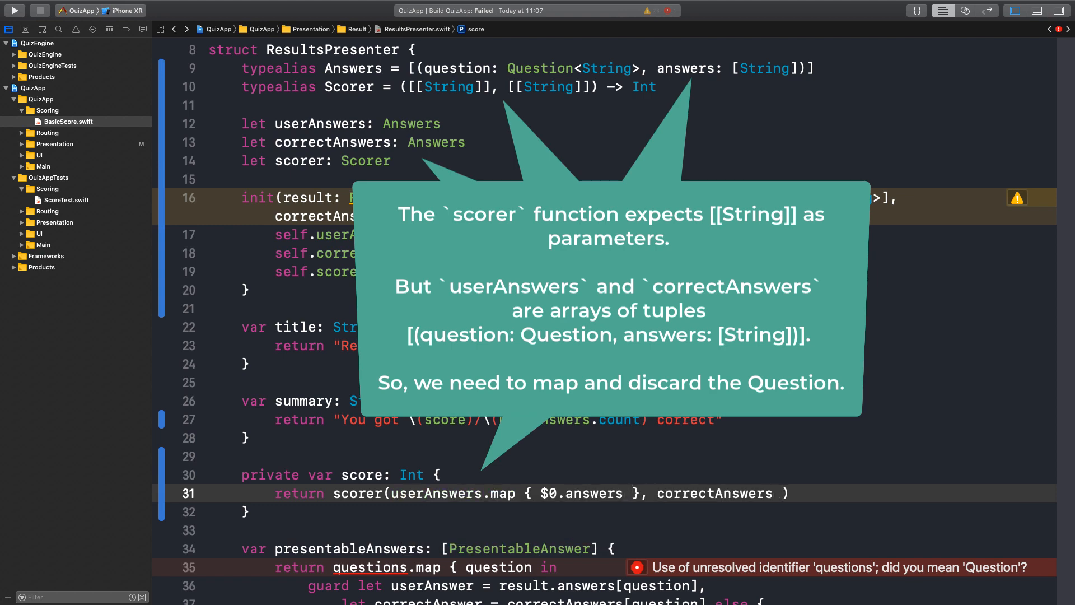
pyautogui.write('.map {}')
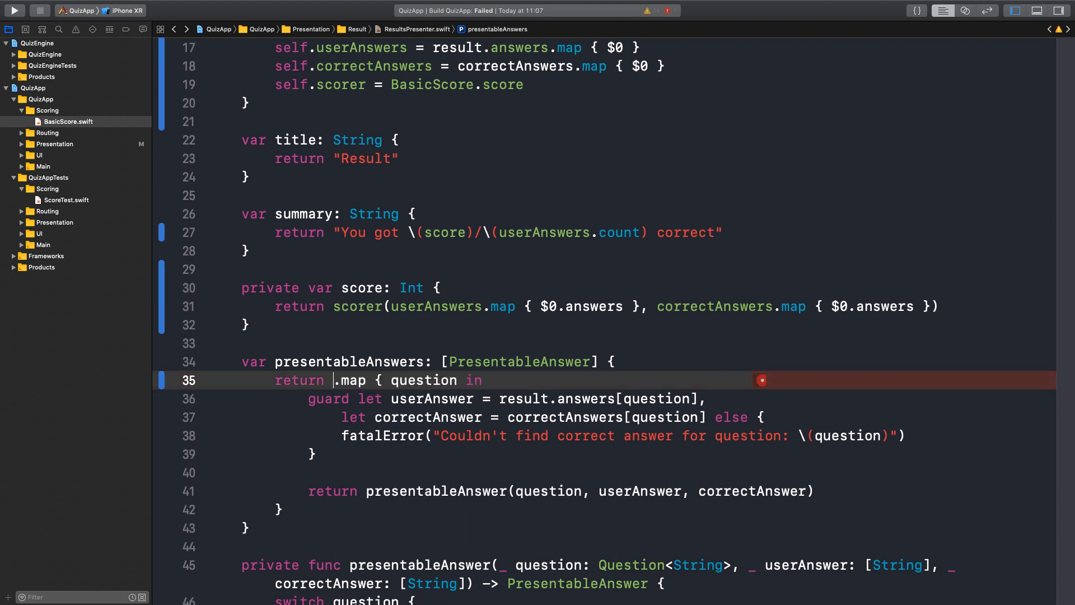
# Map both answer lists to .answers, zip userAnswers with correctAnswers in presentableAnswers, and run tests.
pyautogui.write('(userAnswers)')
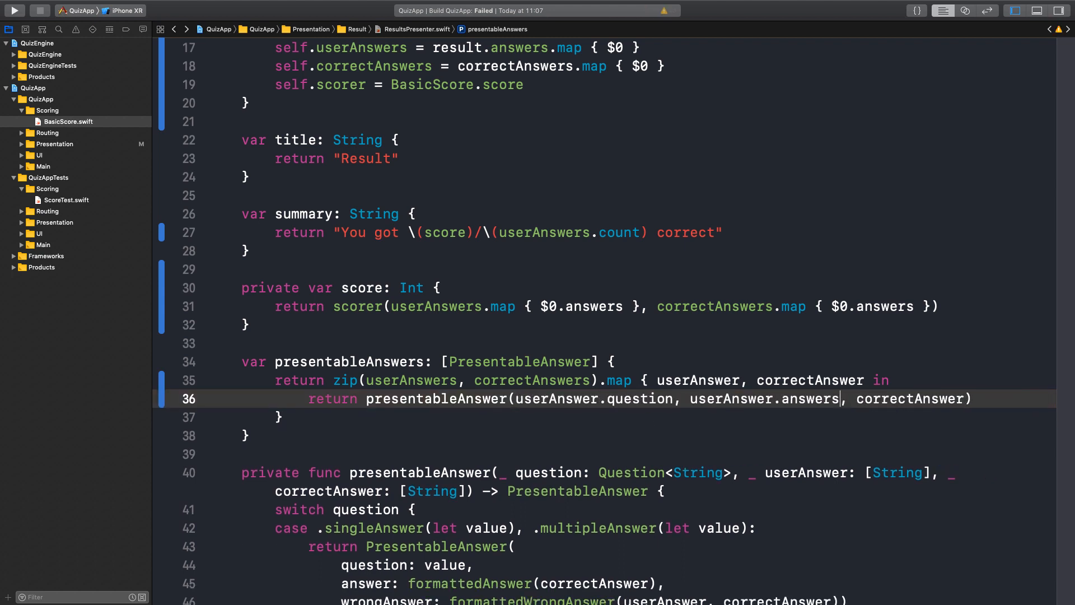
pyautogui.write('.answers')
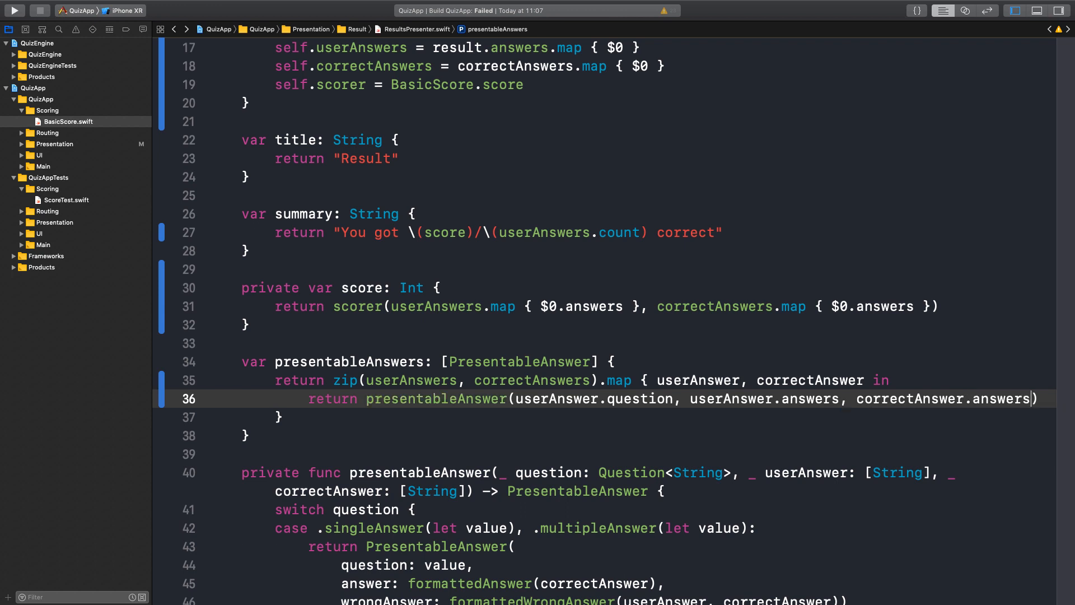
pyautogui.click(13, 10)
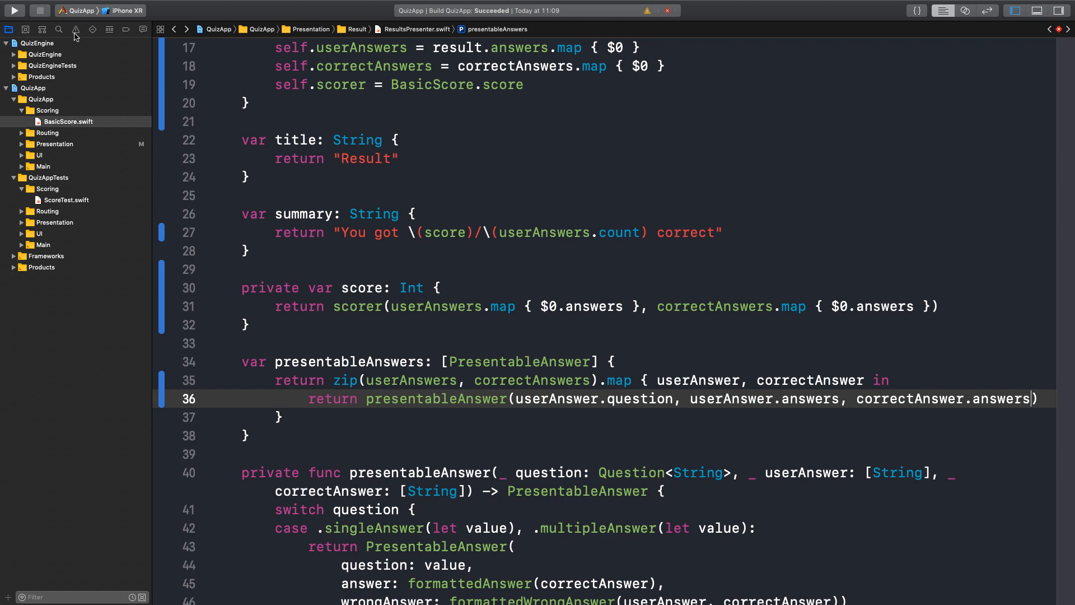
# Review the summary test failure (0/2 instead of 1/2), then rerun tests with scorer returning result.score.
pyautogui.click(75, 30)
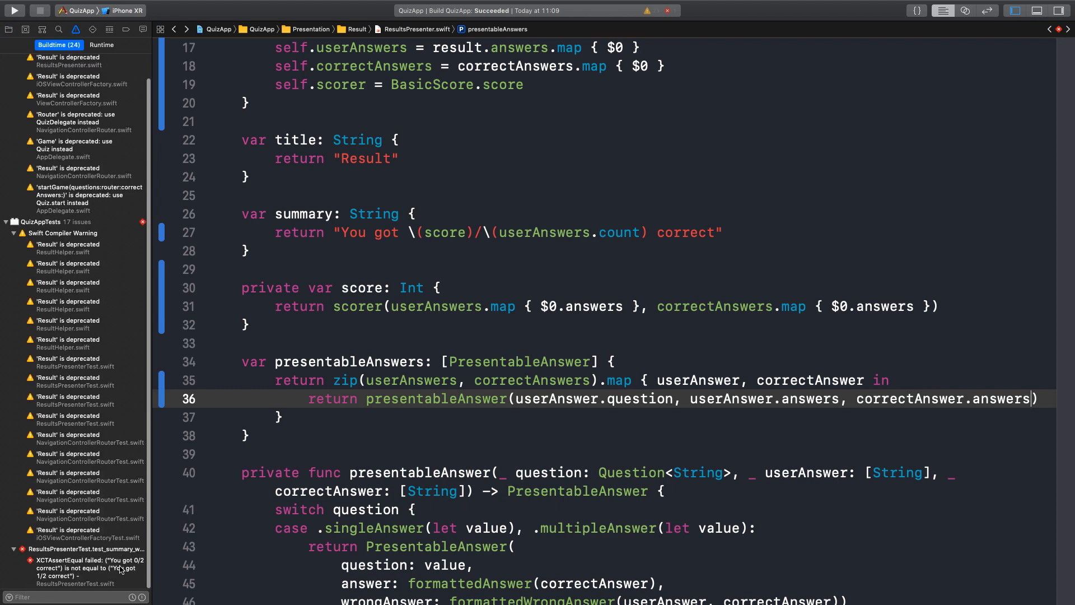
pyautogui.click(83, 570)
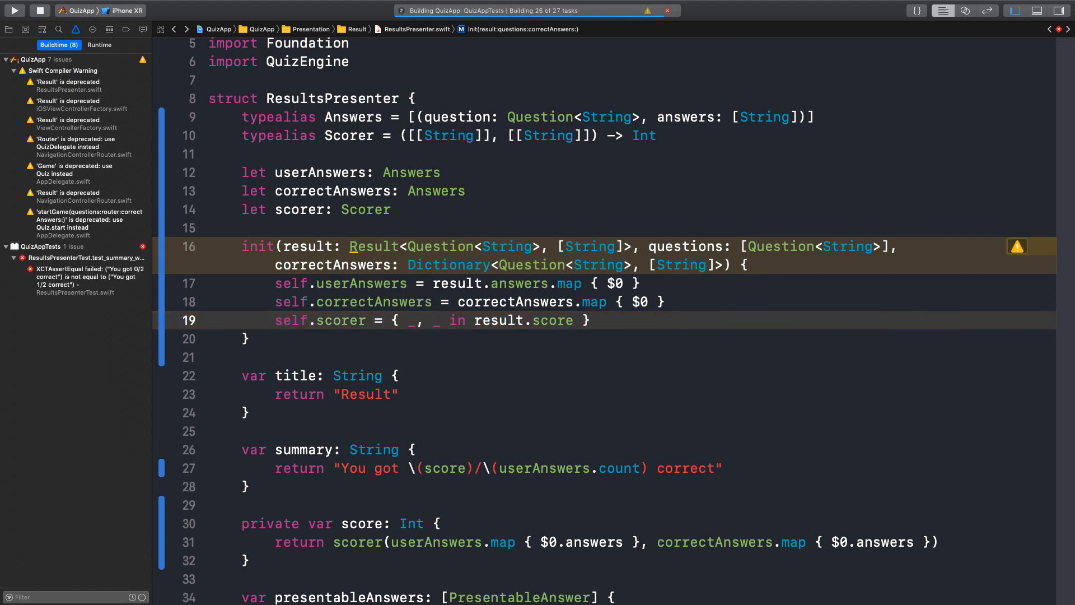
pyautogui.click(13, 10)
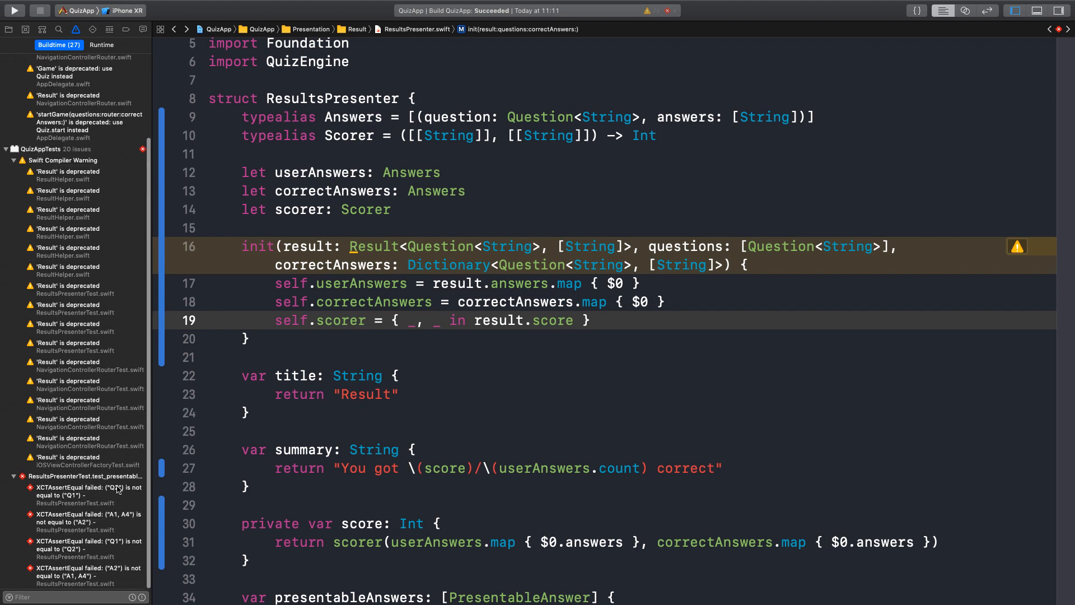
# Open the failing ordered-answers test showing swapped Q1/Q2 assertion failures.
pyautogui.click(85, 491)
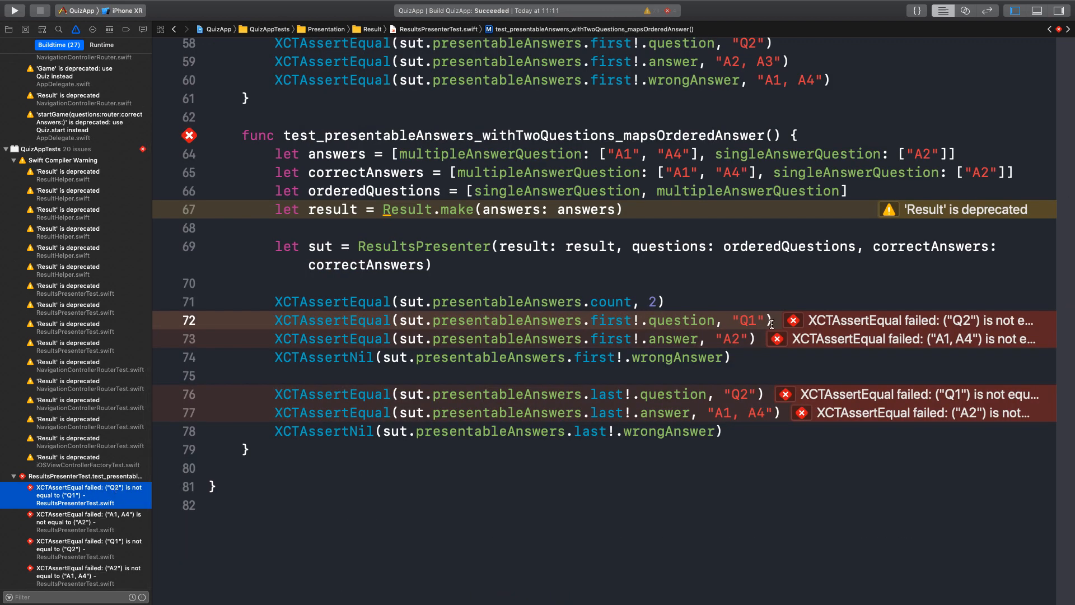
pyautogui.moveTo(860, 328)
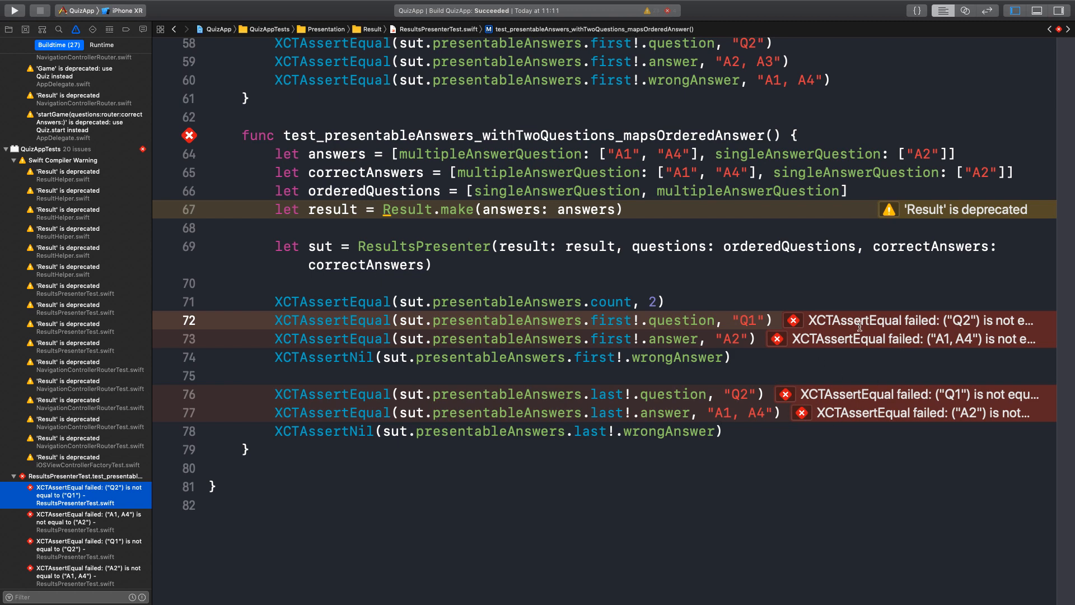
pyautogui.moveTo(778, 403)
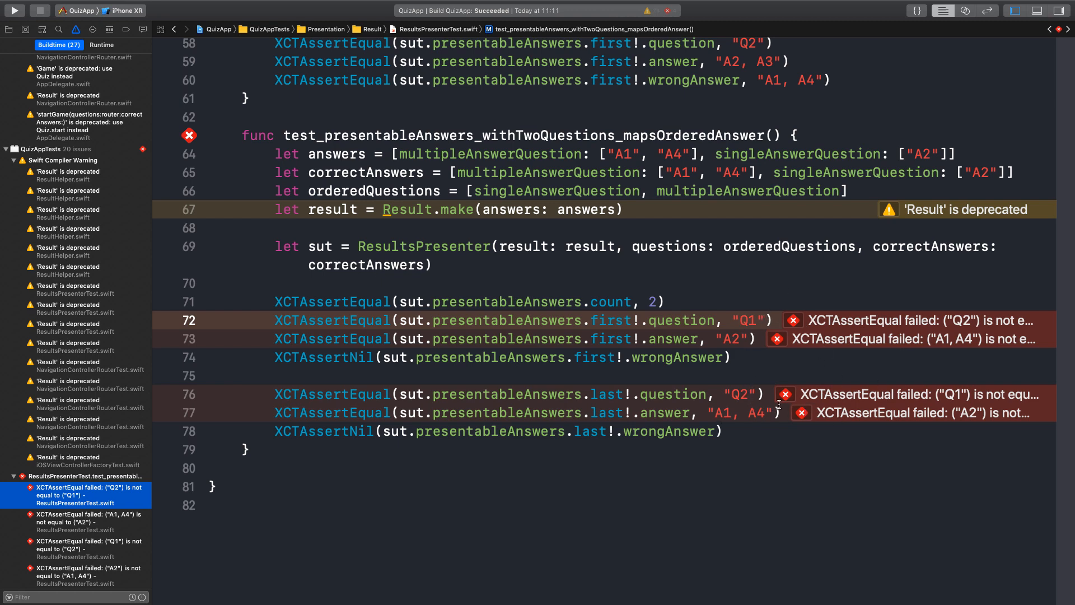
pyautogui.moveTo(610, 370)
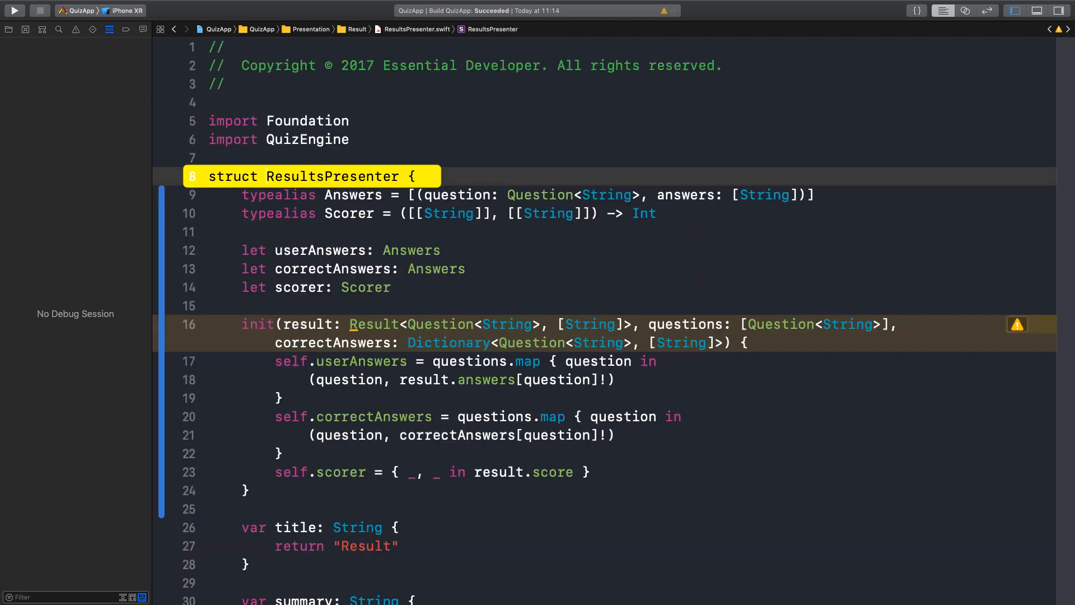
pyautogui.click(528, 362)
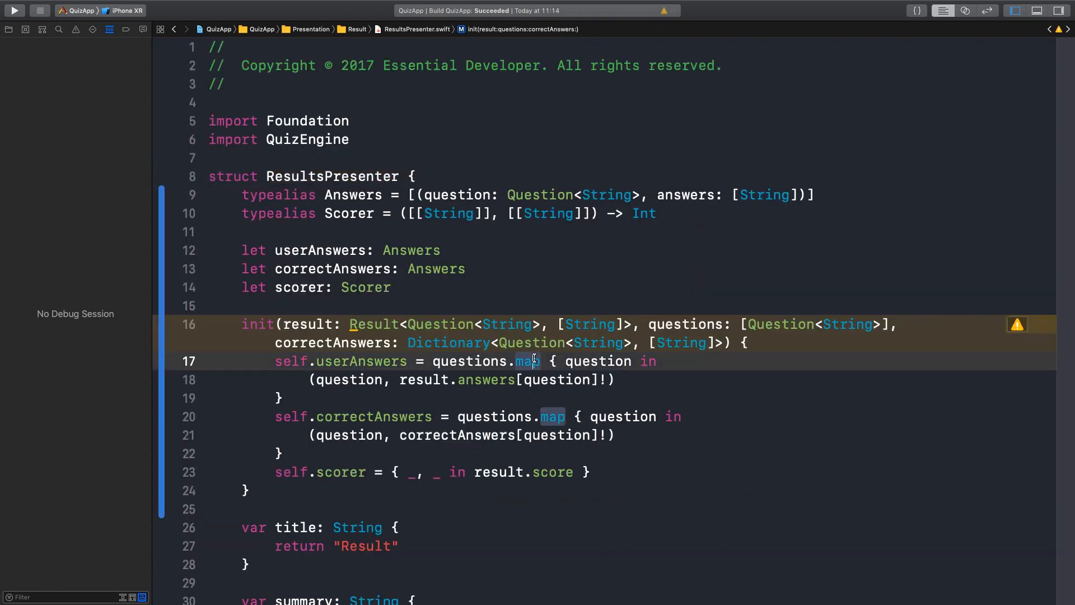
pyautogui.moveTo(431, 303)
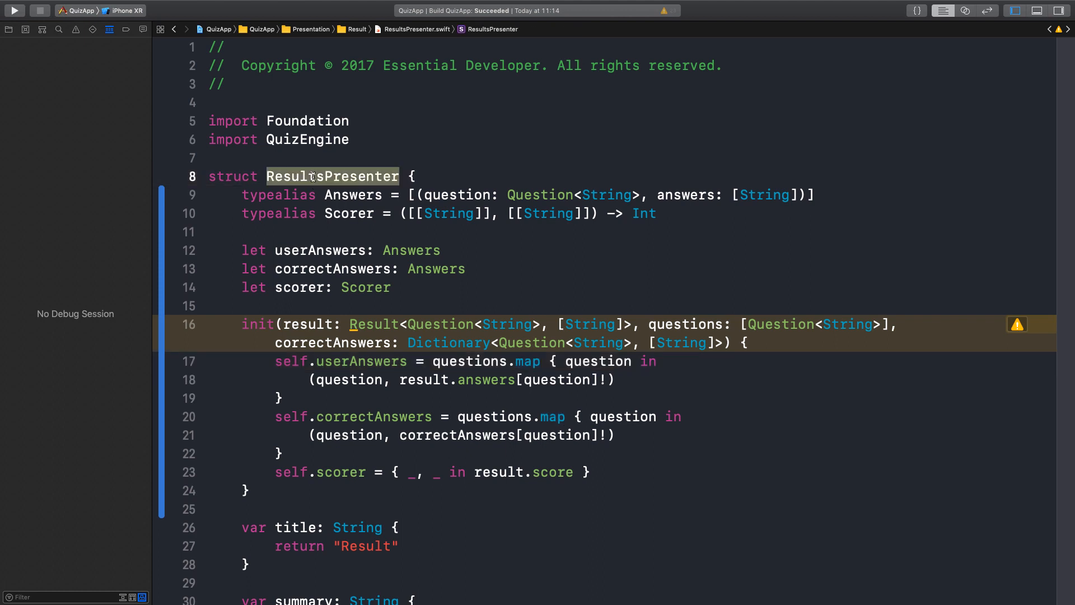
pyautogui.click(320, 269)
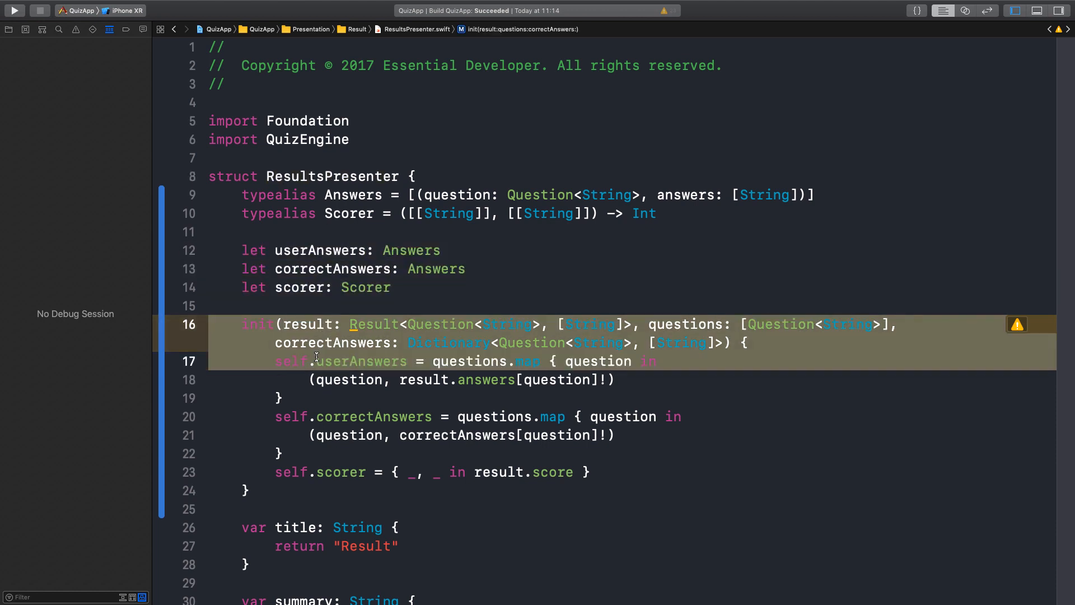
pyautogui.click(297, 488)
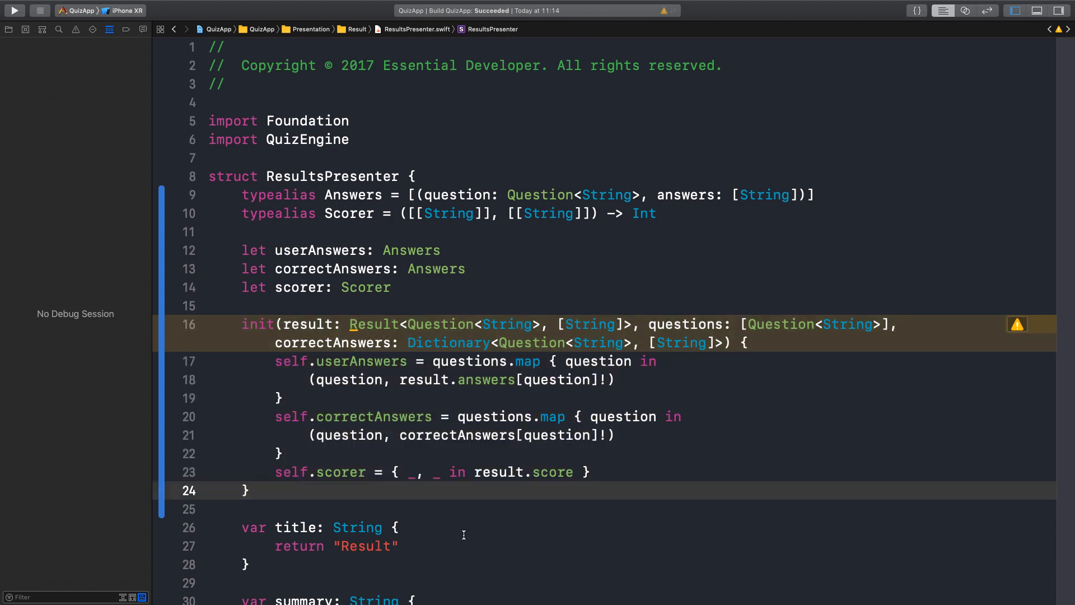
pyautogui.moveTo(406, 273)
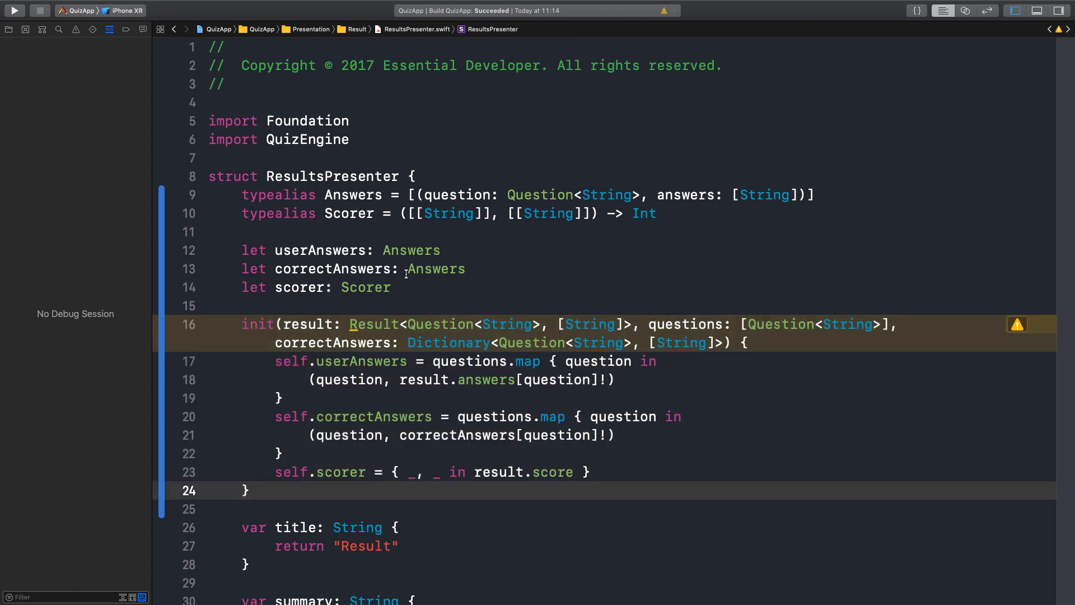
pyautogui.click(439, 287)
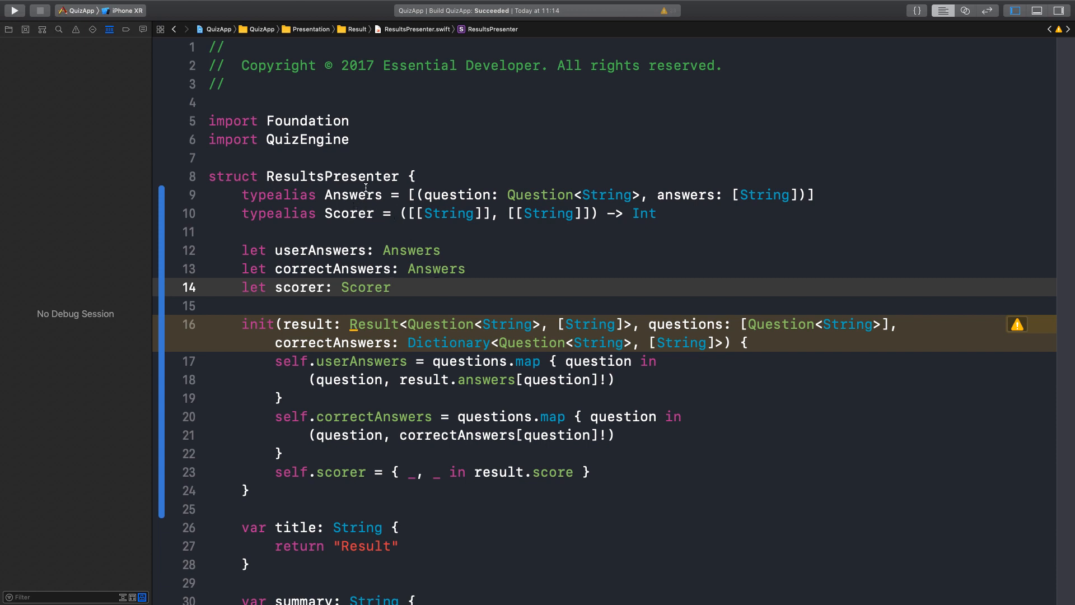
# Replace the struct keyword on line 8 with 'final class'.
pyautogui.doubleClick(349, 213)
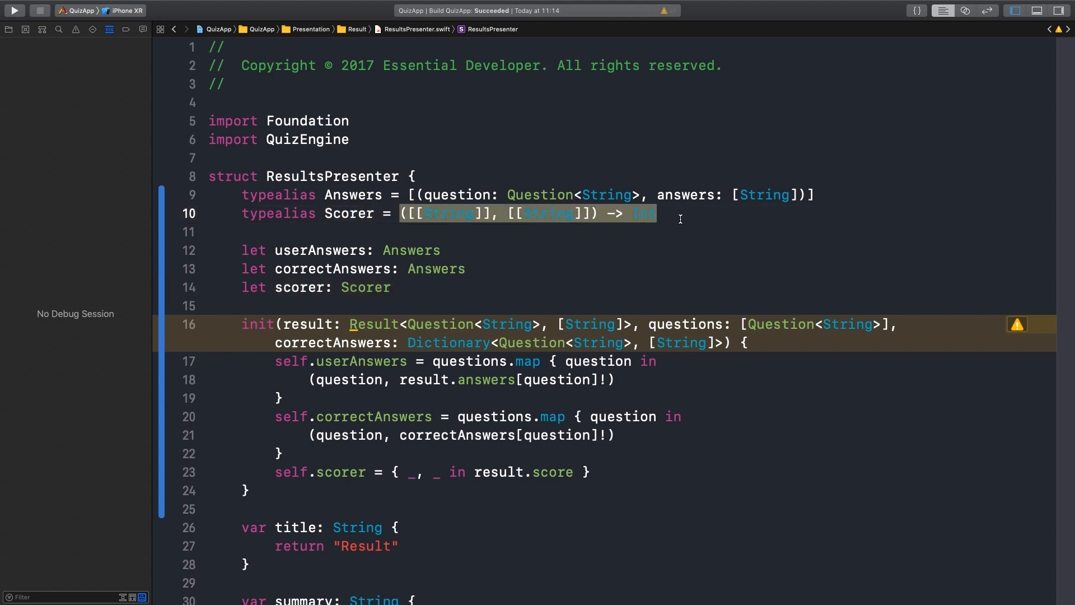
pyautogui.doubleClick(233, 176)
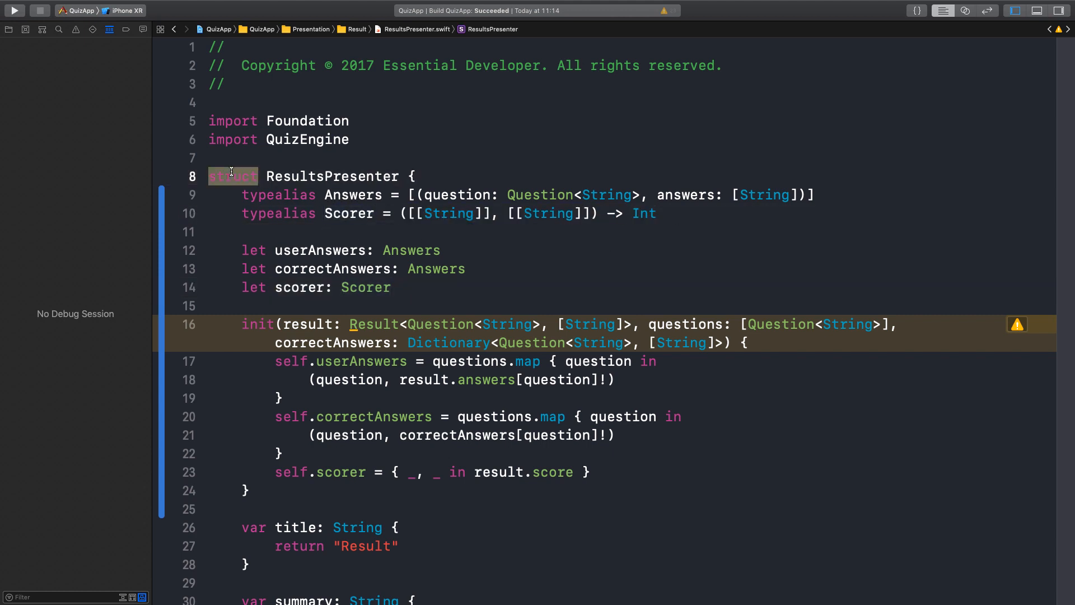
pyautogui.write('final class')
pyautogui.write('Create ne')
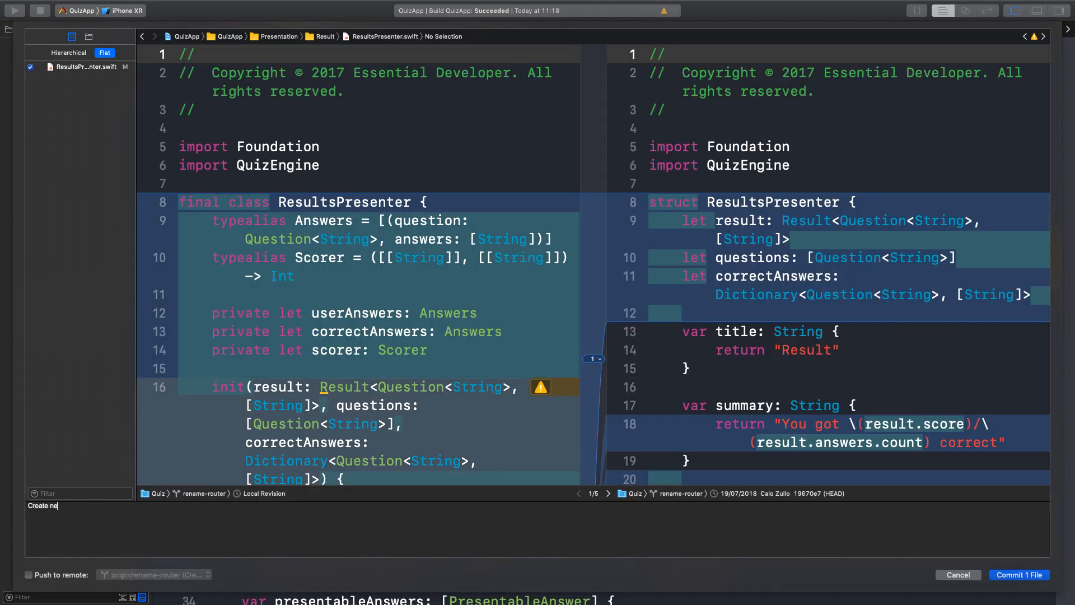
# Write the commit message about new ResultsPresenter APIs maintaining backwards compatibility.
pyautogui.write('w ResultsPresent')
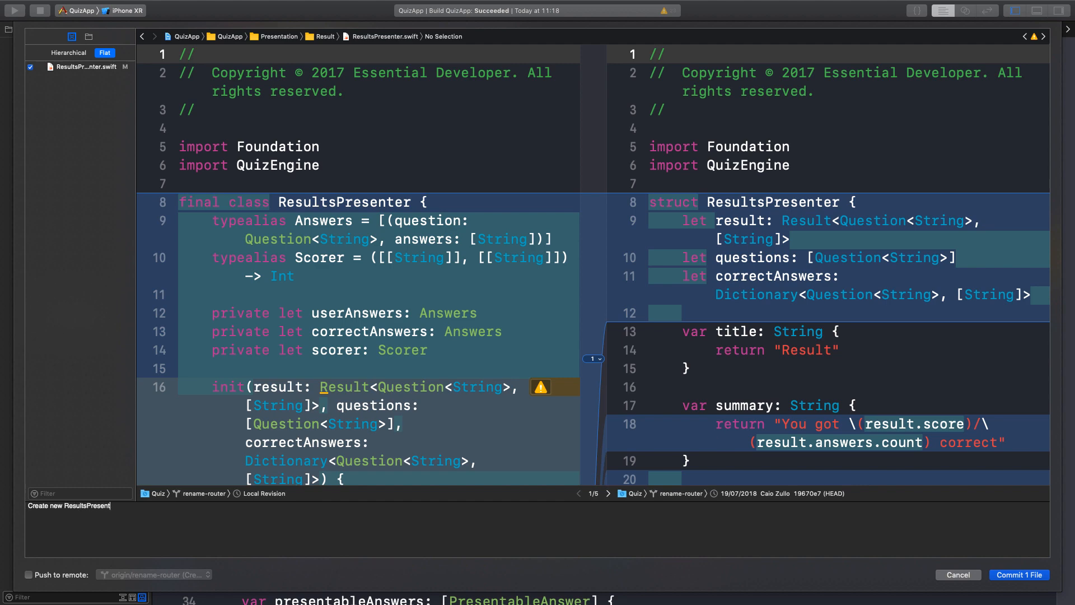
pyautogui.write('APIs by maintaining backwards compat')
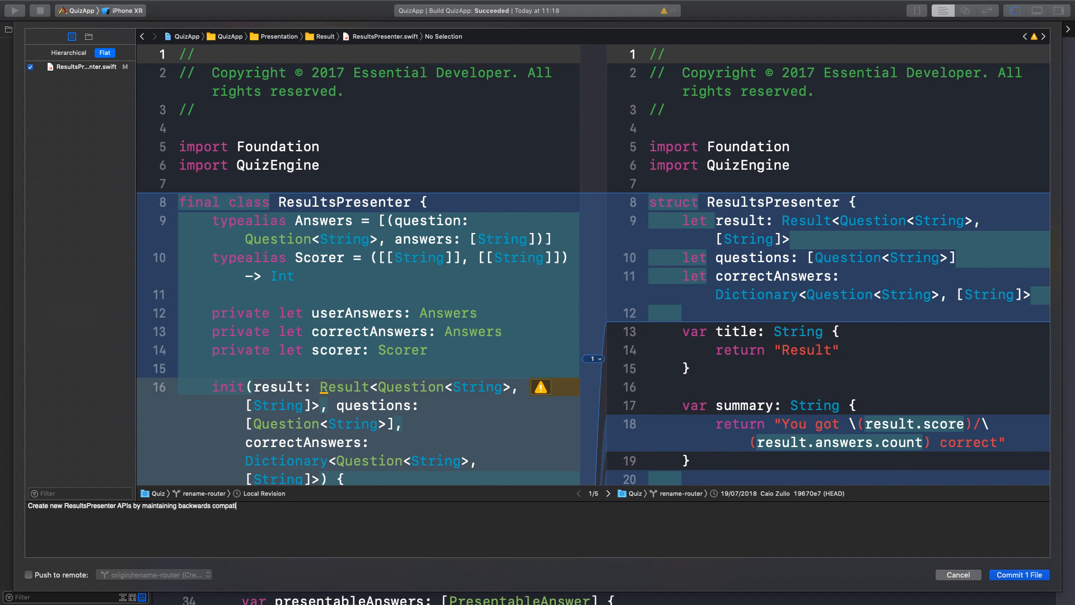
pyautogui.write('ibility.')
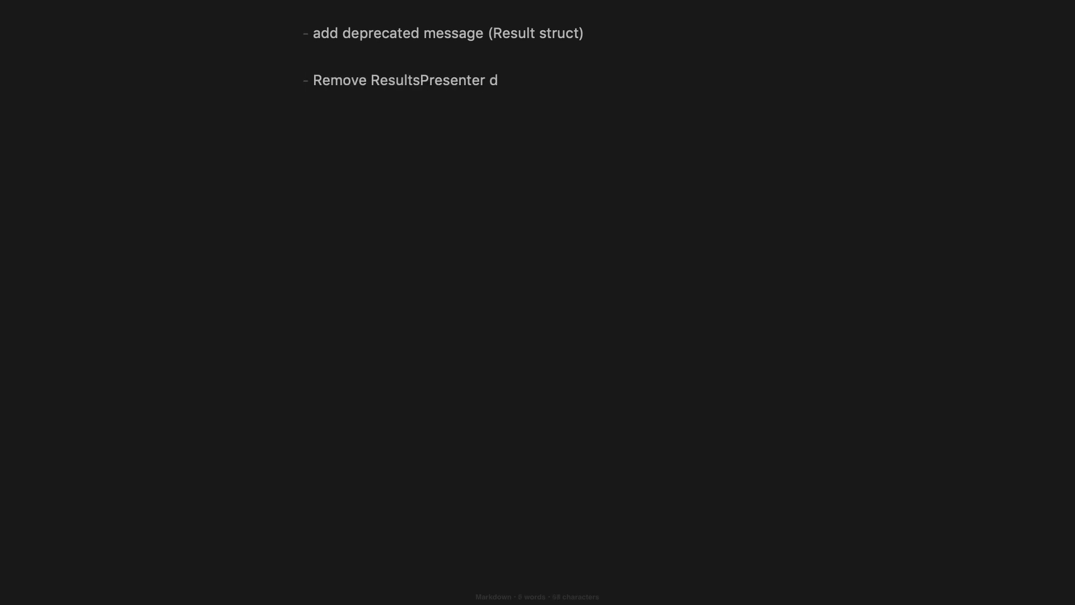
# Add the bullet 'Remove ResultsPresenter deprecated init' to the follow-up list.
pyautogui.write('eprecated init')
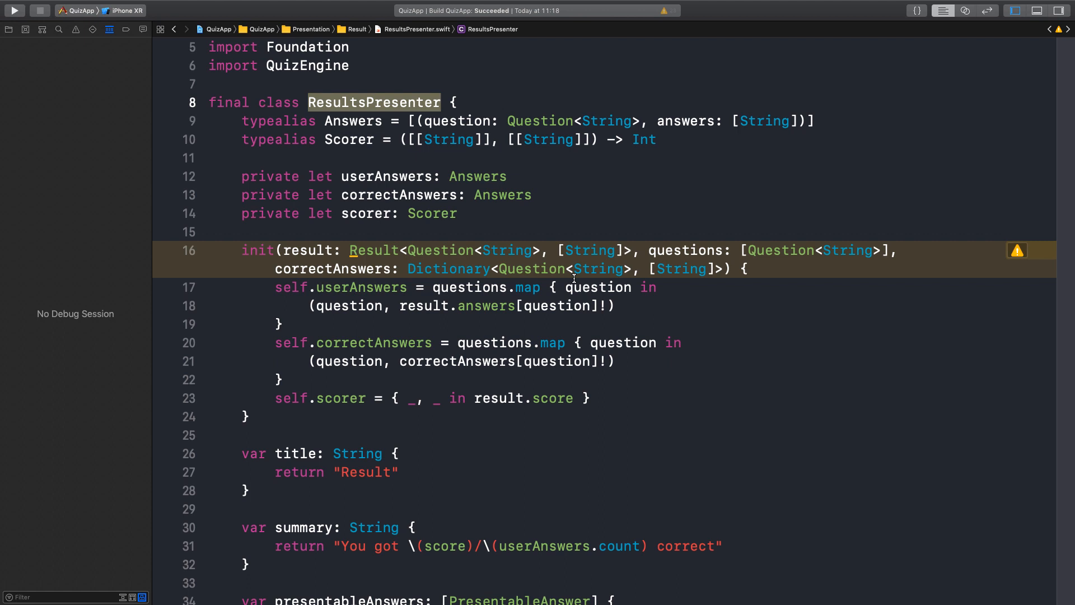
pyautogui.moveTo(520, 252)
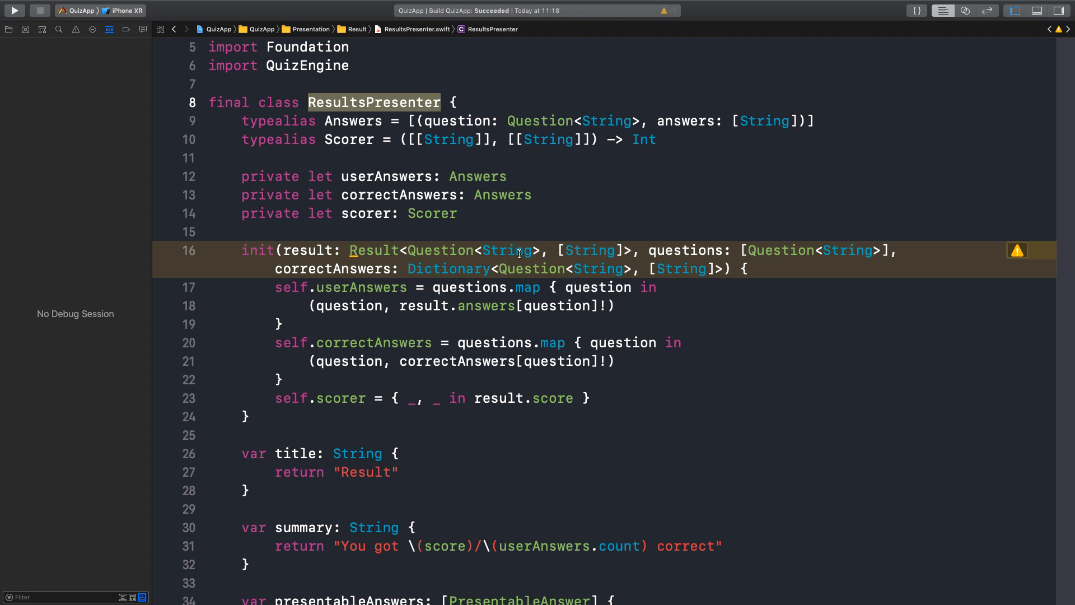
pyautogui.moveTo(491, 235)
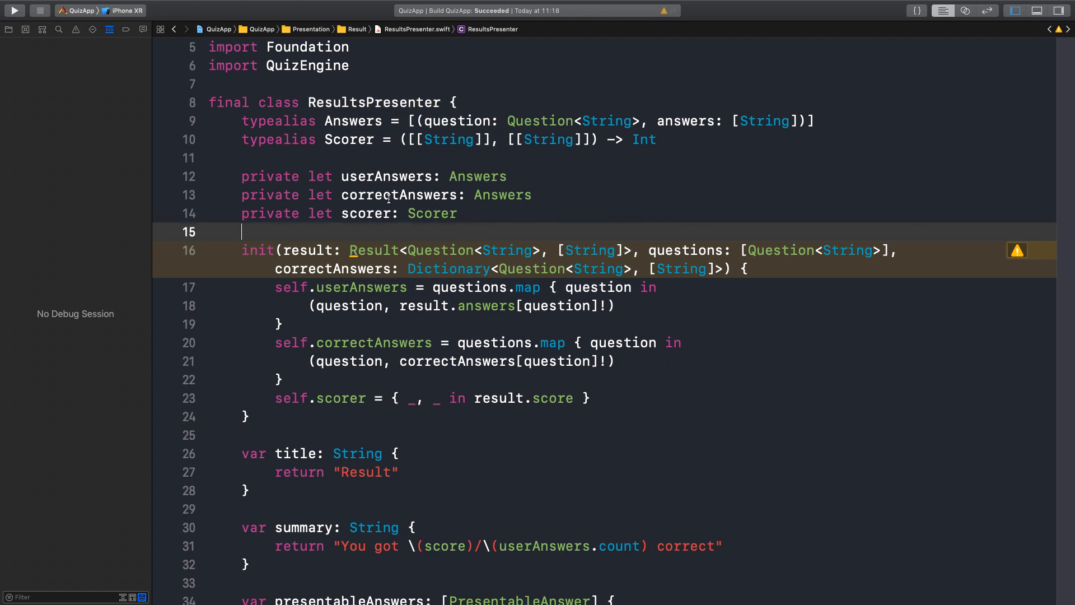
pyautogui.moveTo(390, 214)
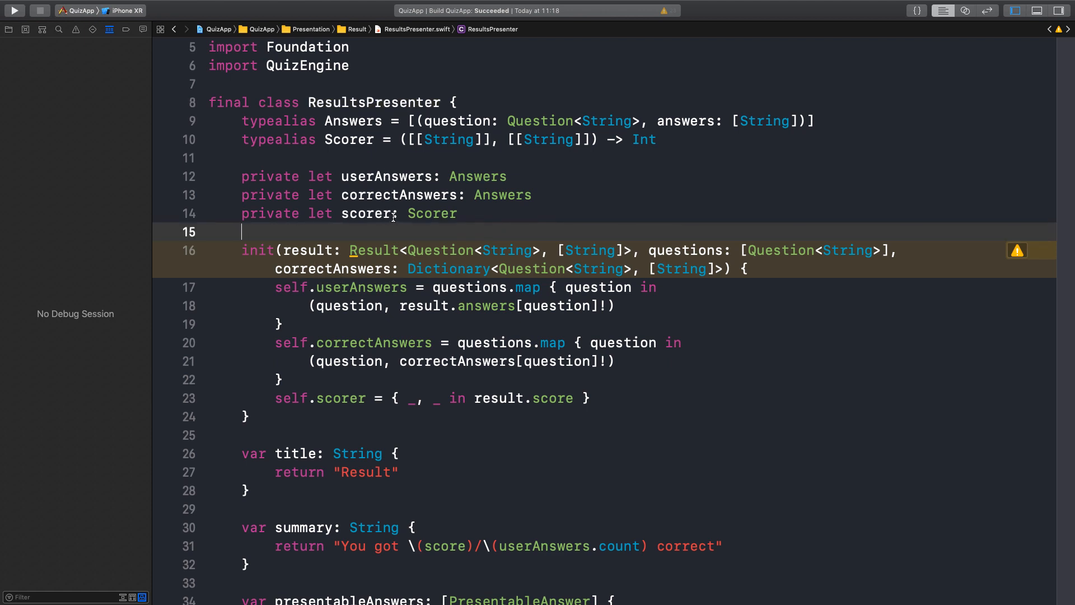